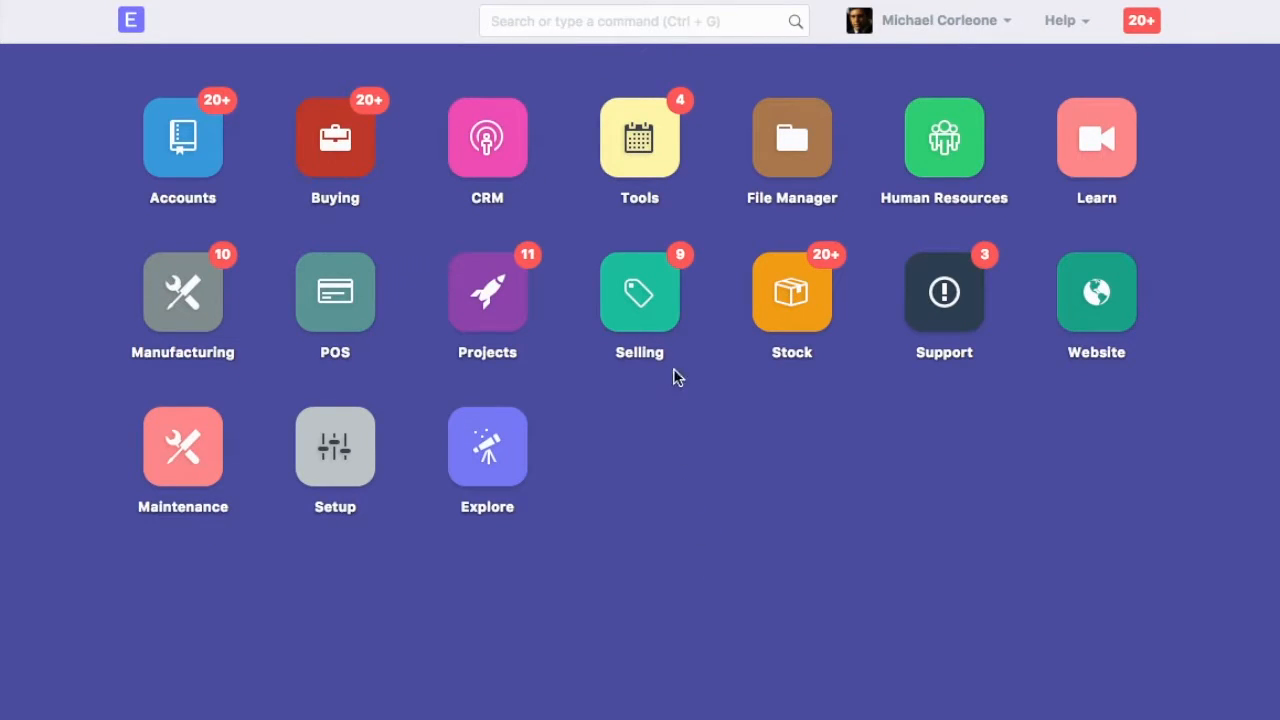
# Step: Open Sales Analytics from the Selling module's Analytics section
pyautogui.click(640, 292)
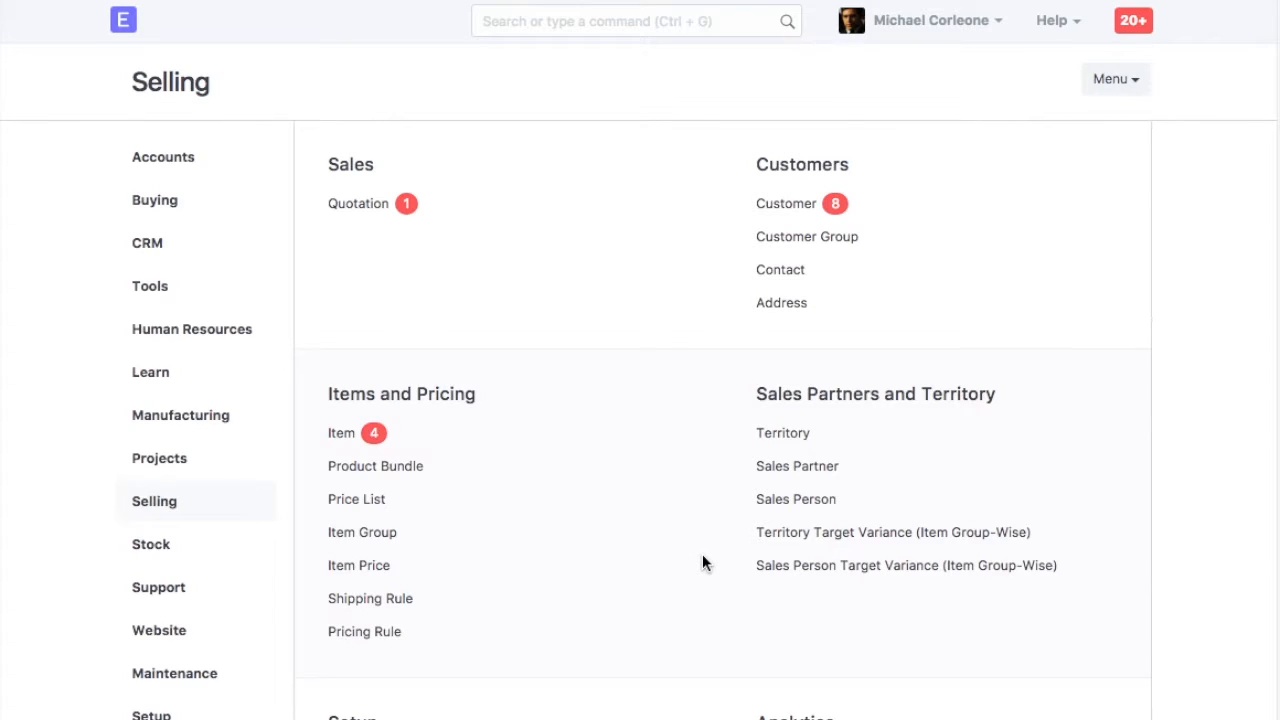
pyautogui.moveTo(180, 414)
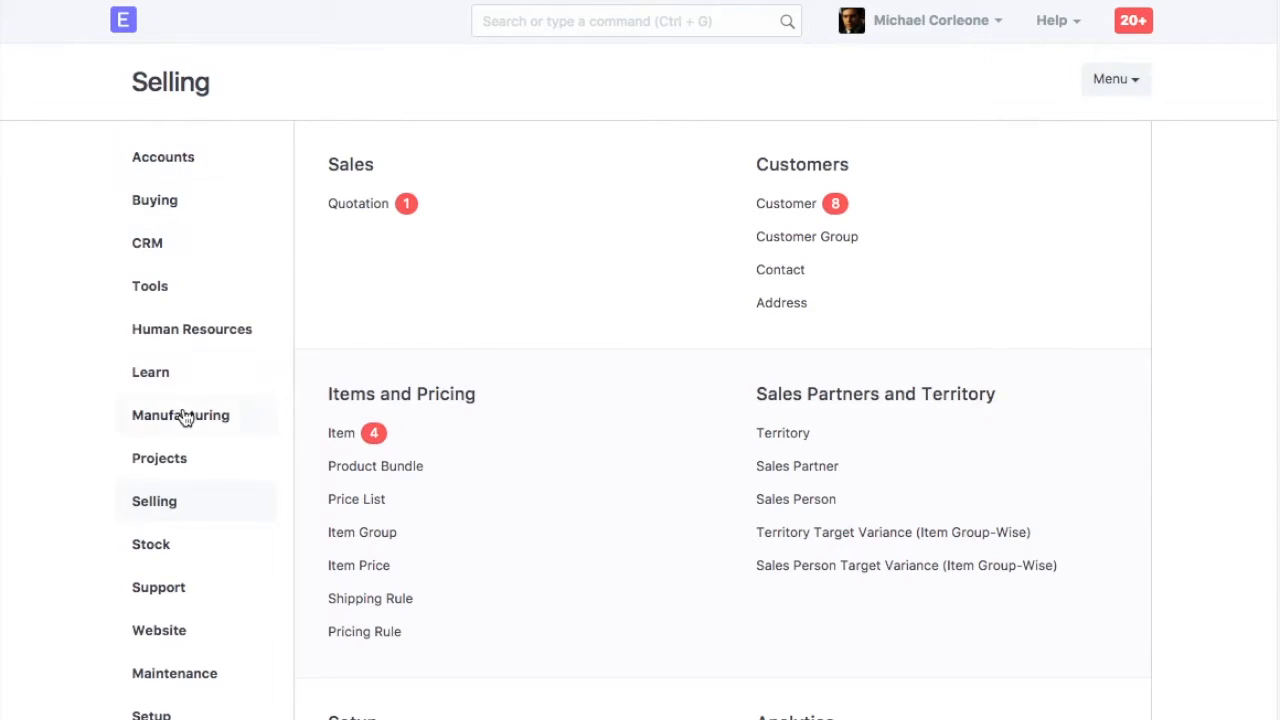
pyautogui.scroll(-3)
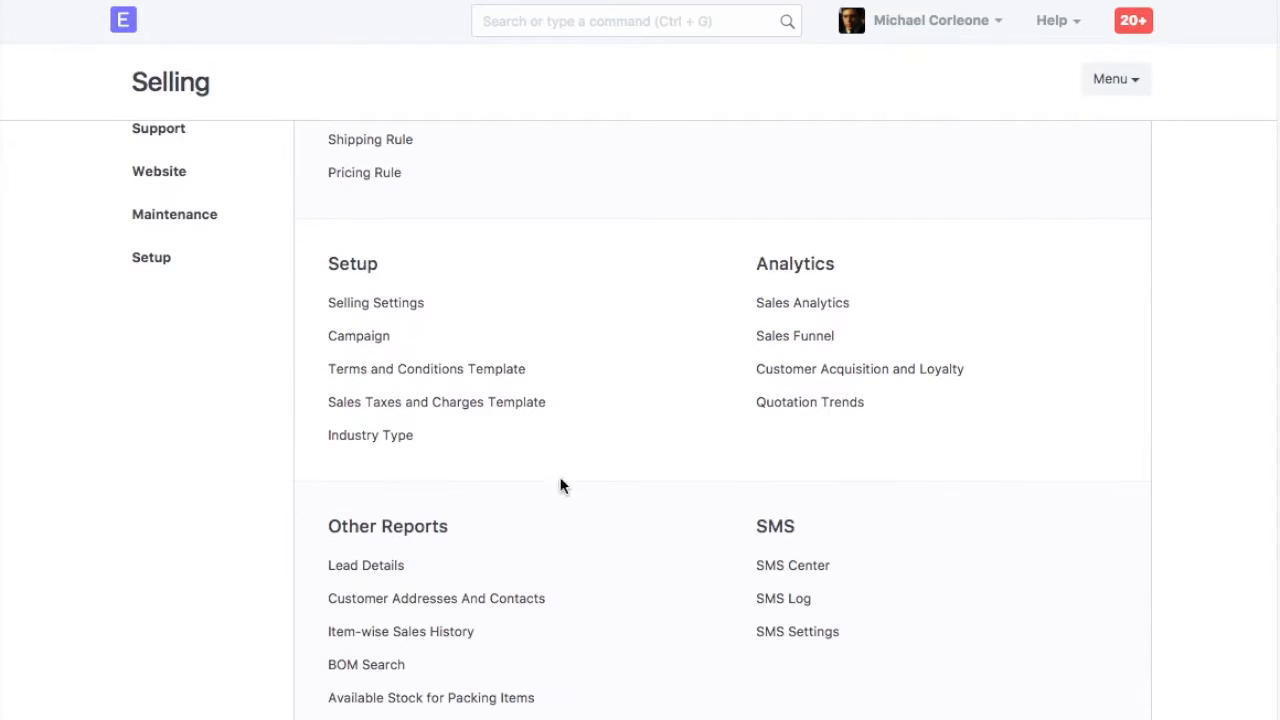
pyautogui.scroll(-3)
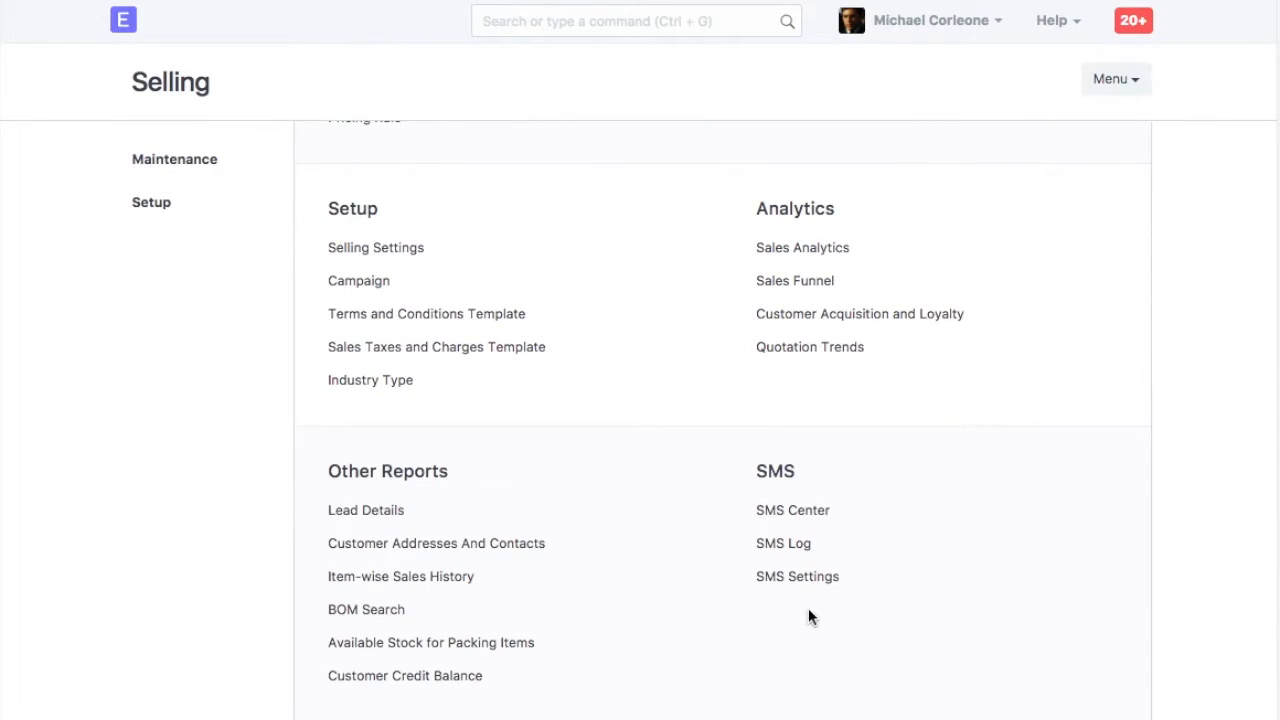
pyautogui.click(802, 248)
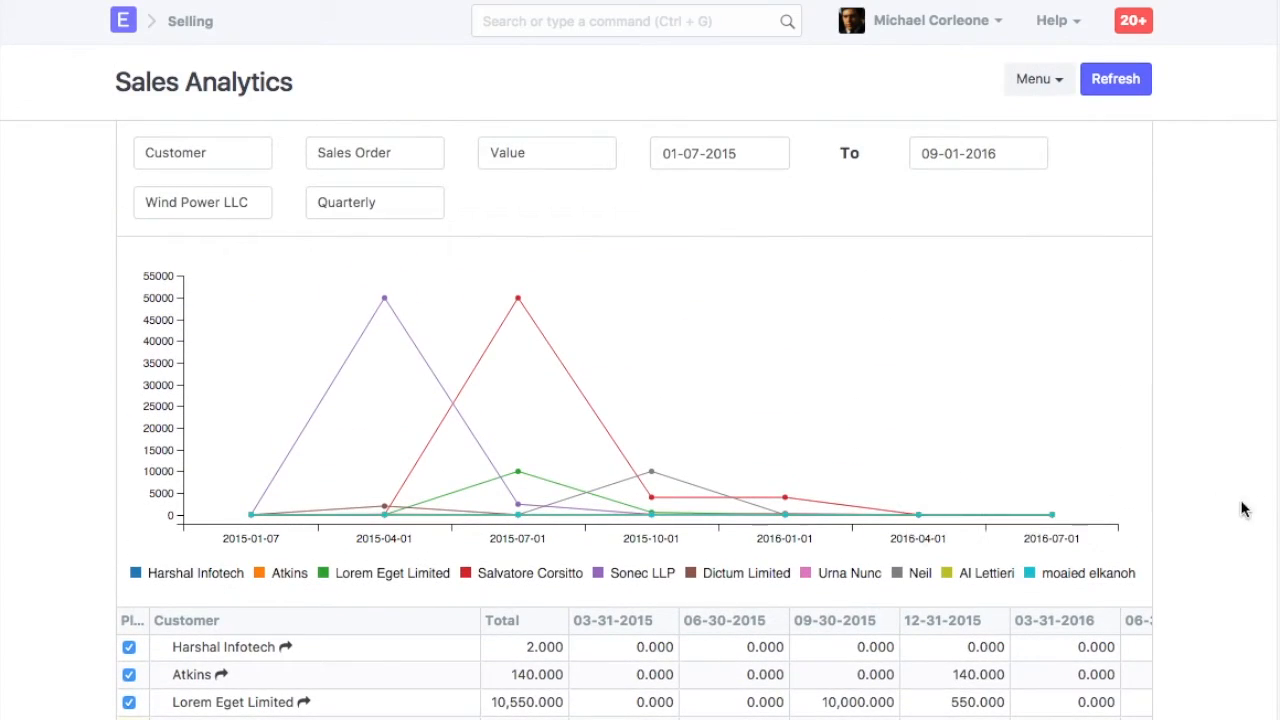
pyautogui.moveTo(1188, 524)
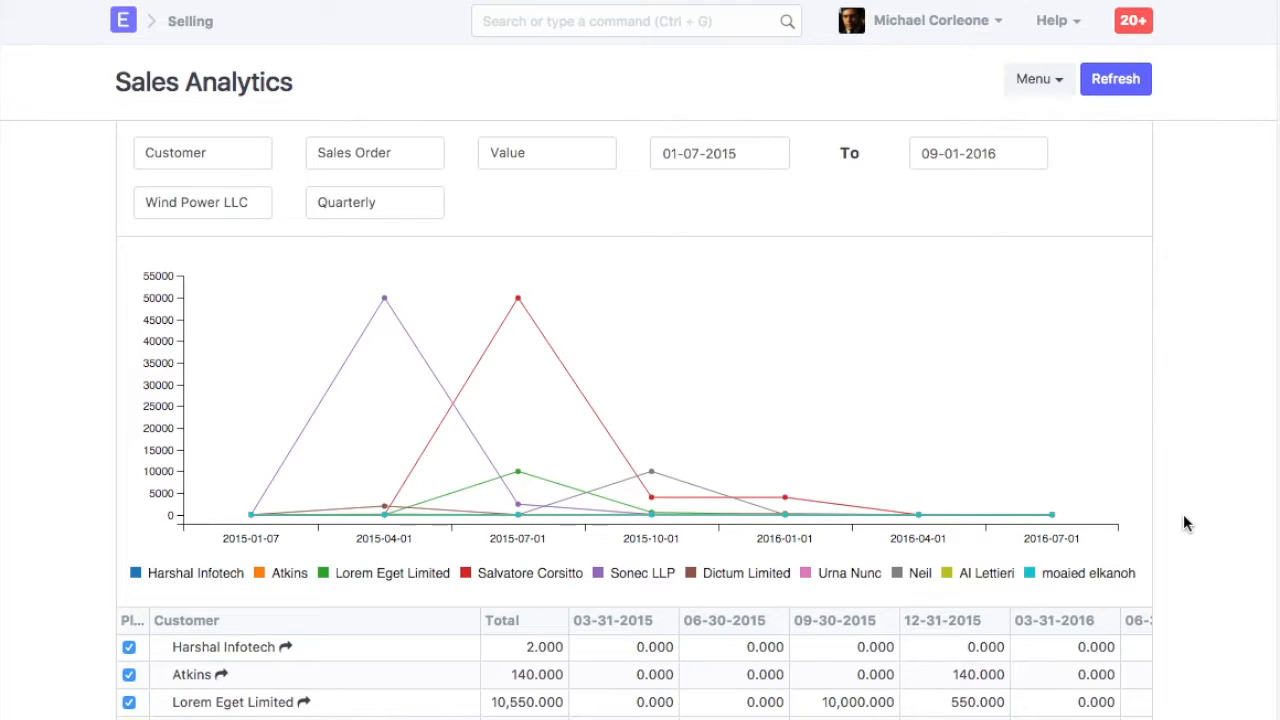
# Step: Search 'sales' and open Sales Invoice in the Report Builder view
pyautogui.click(630, 20)
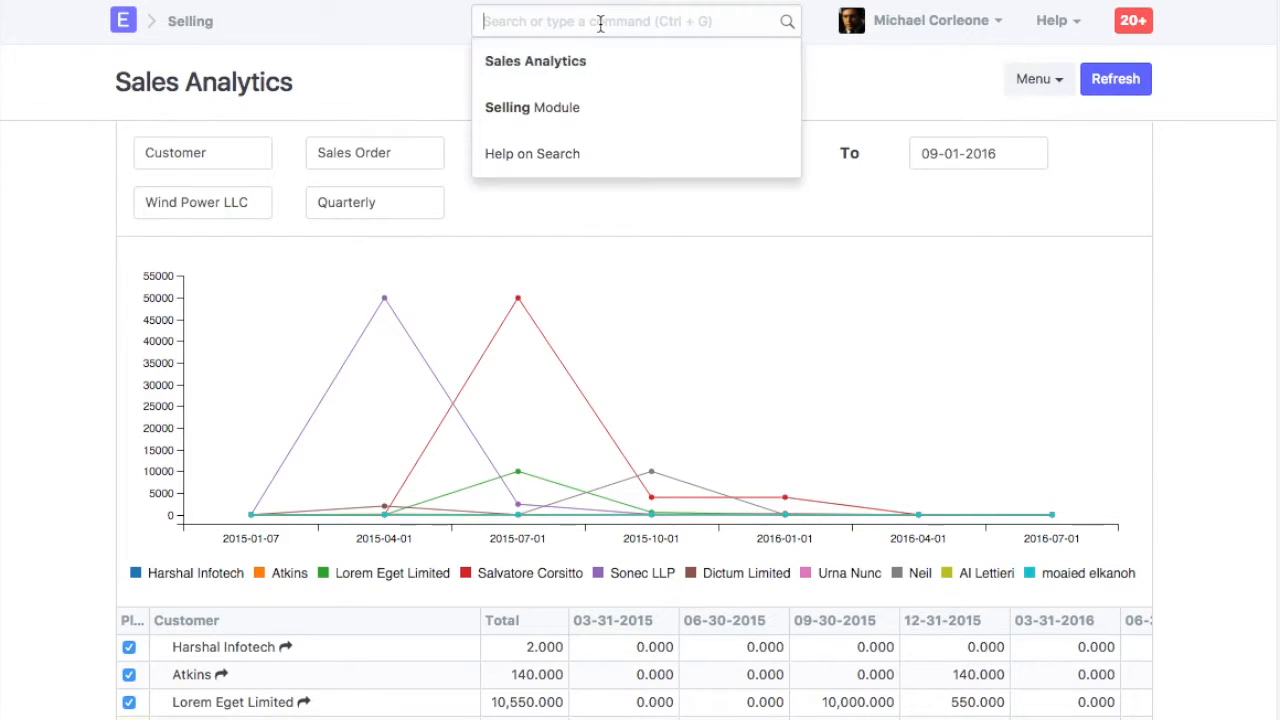
pyautogui.write('sales')
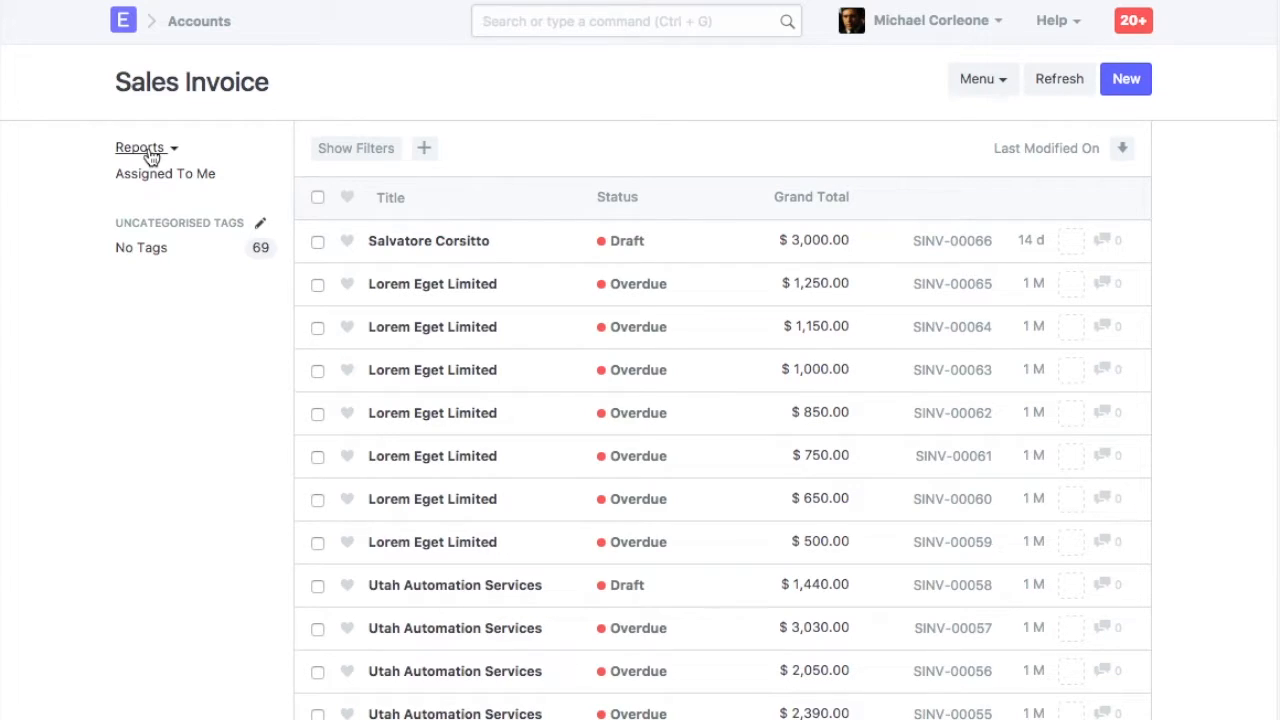
pyautogui.click(140, 148)
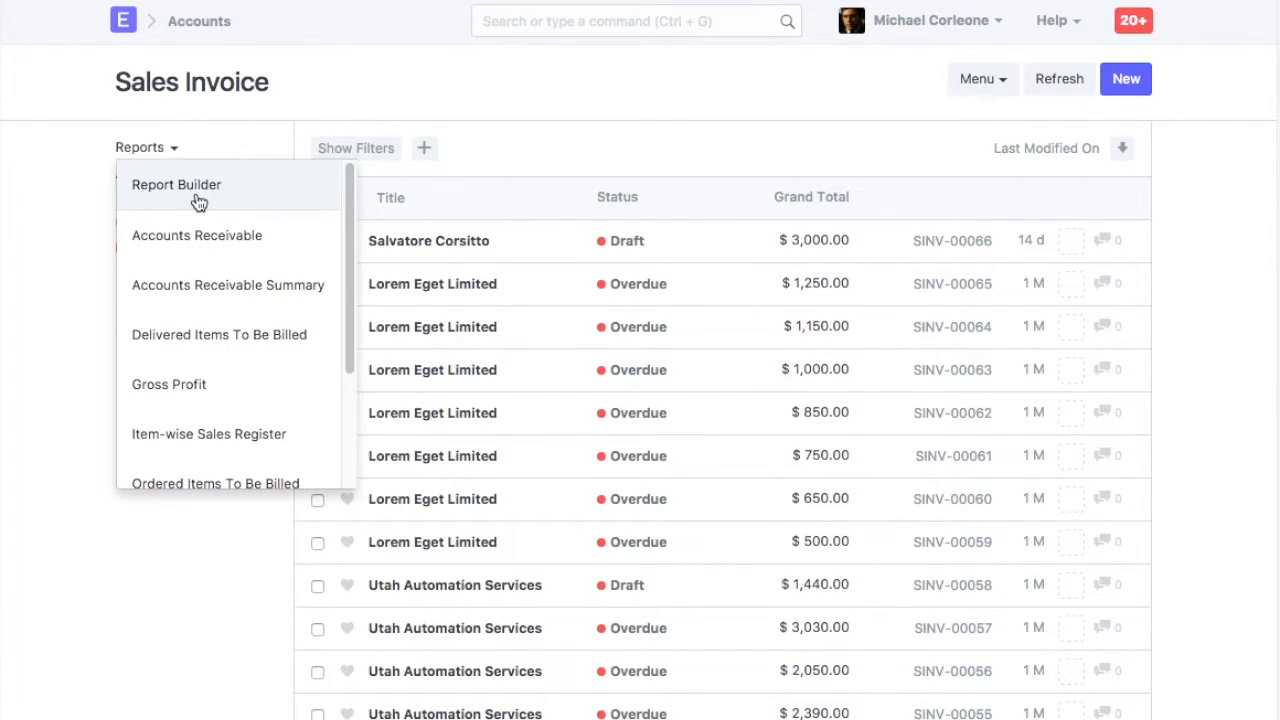
pyautogui.click(176, 184)
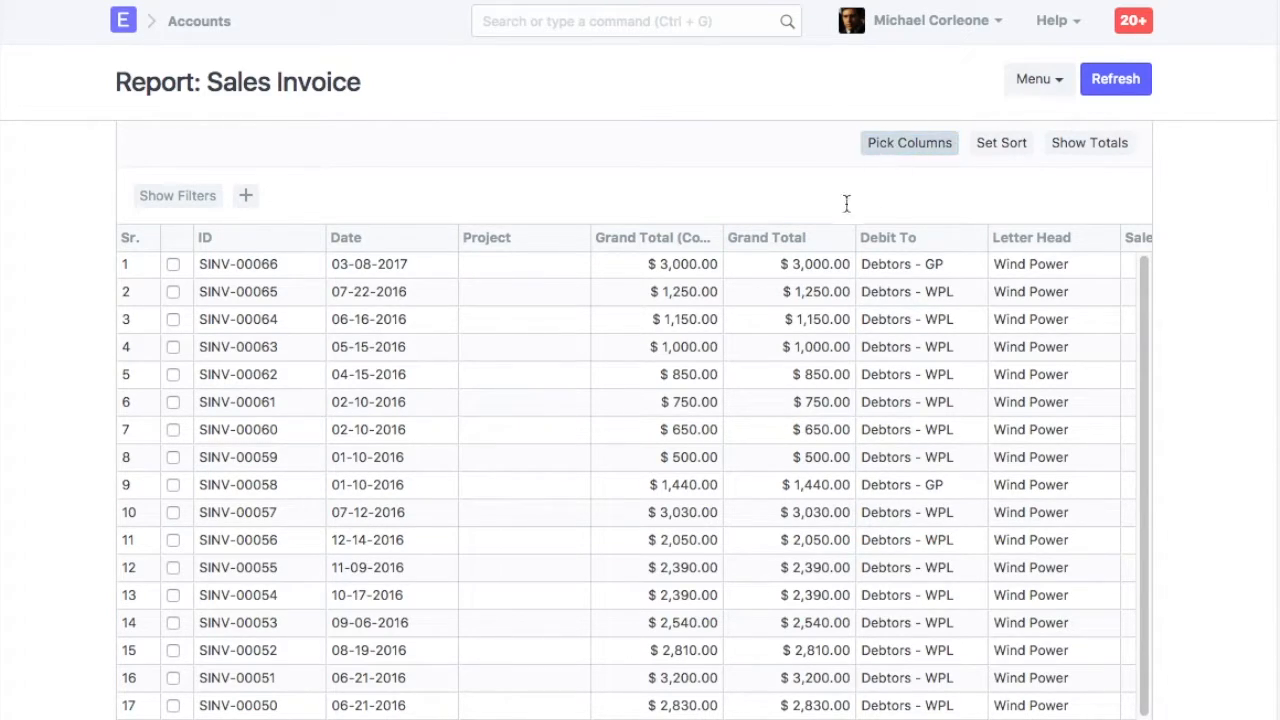
# Step: Remove the Project column and add Item Name (Sales Invoice Item) and Customer columns, then update the report
pyautogui.click(908, 142)
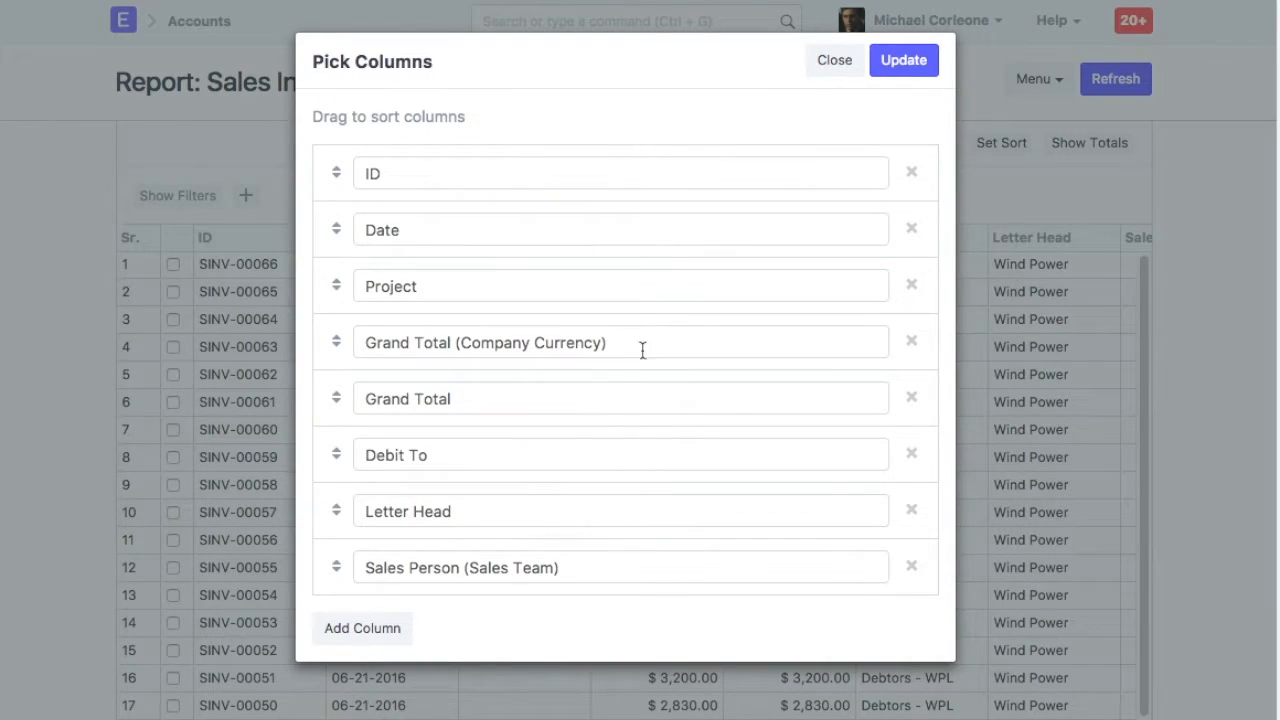
pyautogui.click(912, 284)
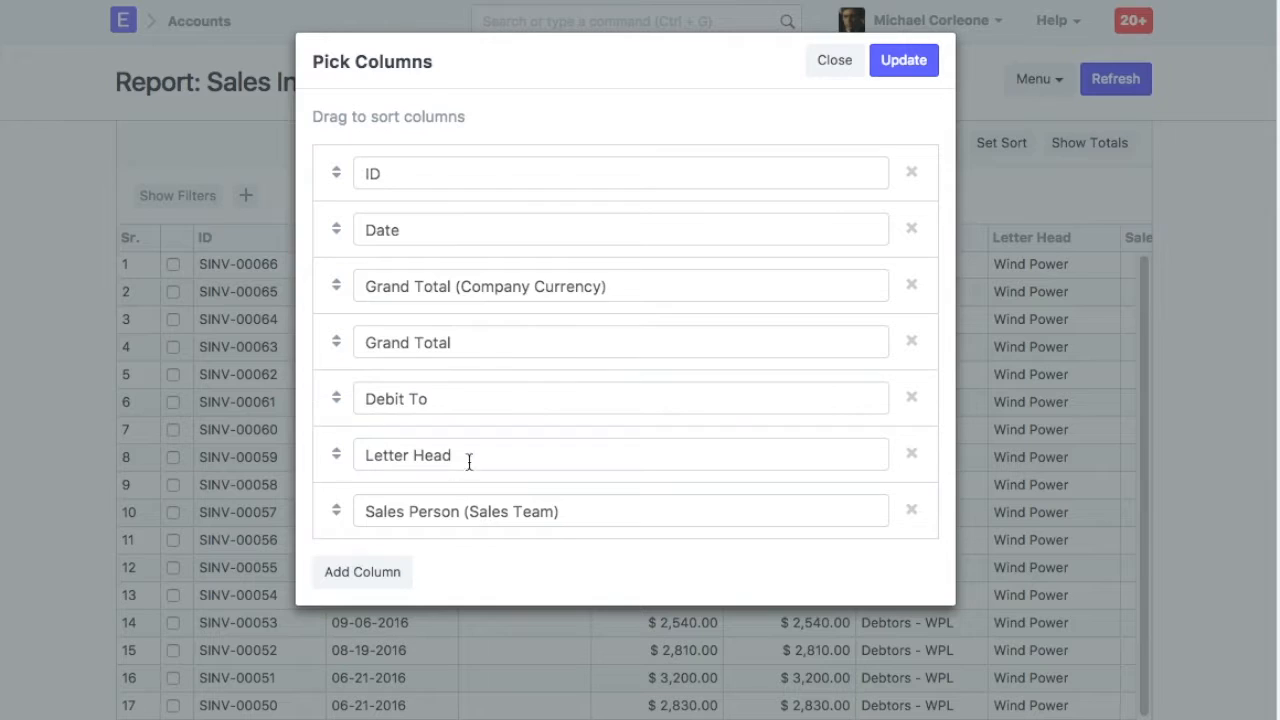
pyautogui.click(360, 572)
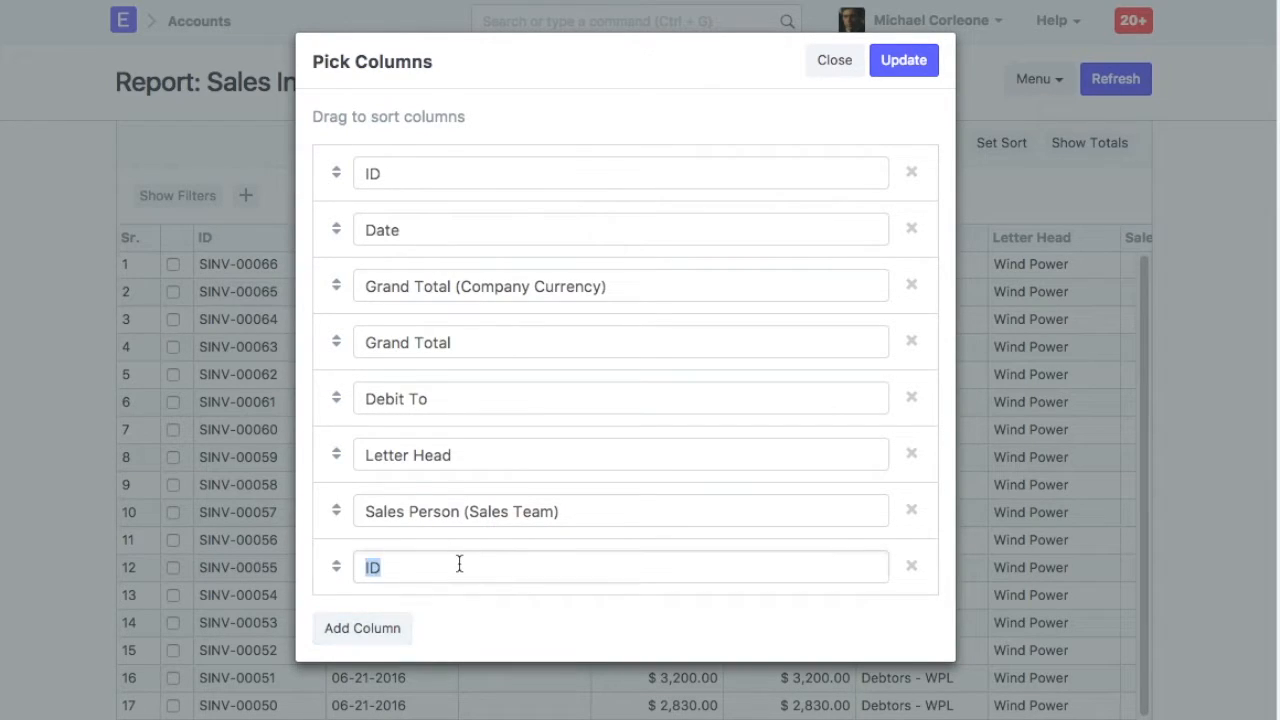
pyautogui.write('item name')
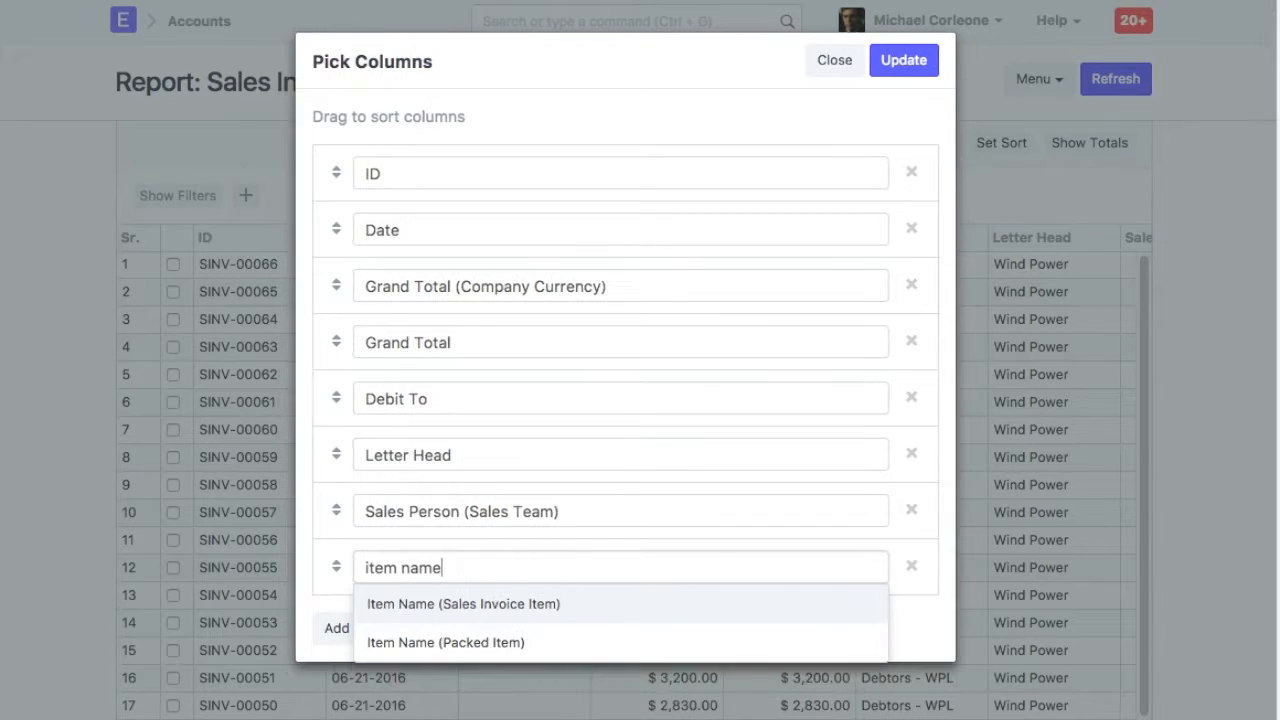
pyautogui.moveTo(470, 614)
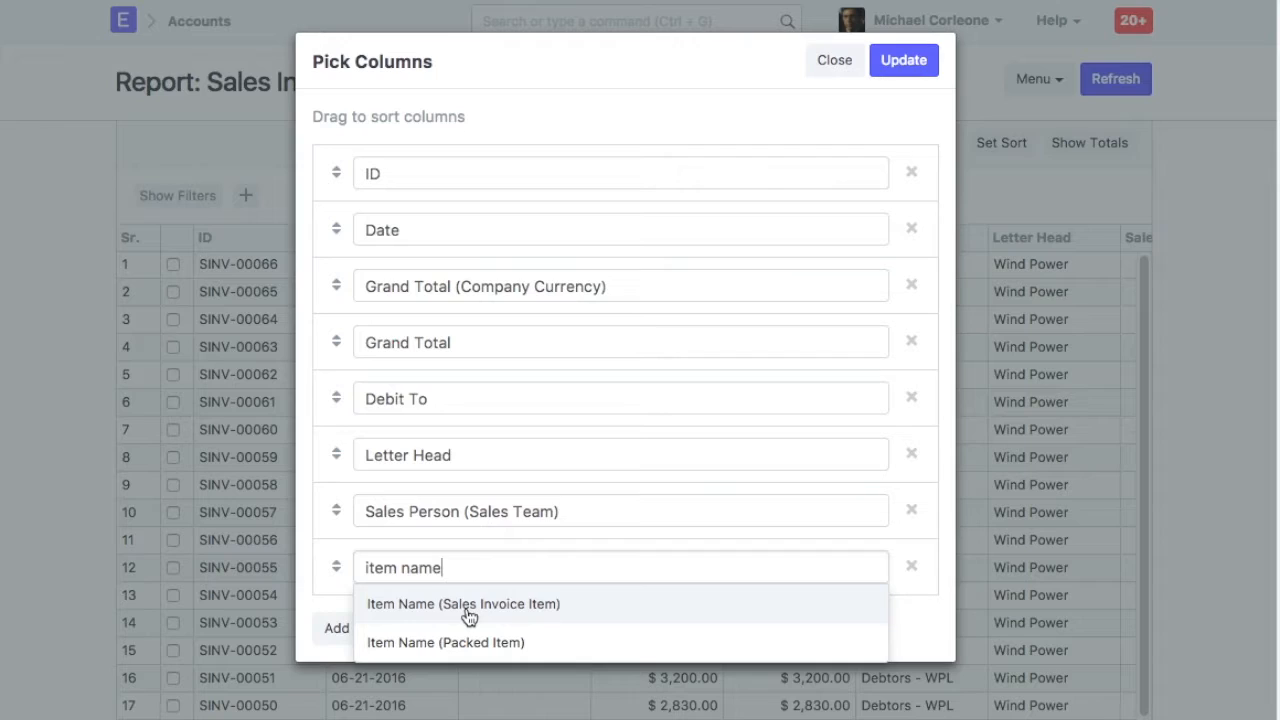
pyautogui.click(464, 604)
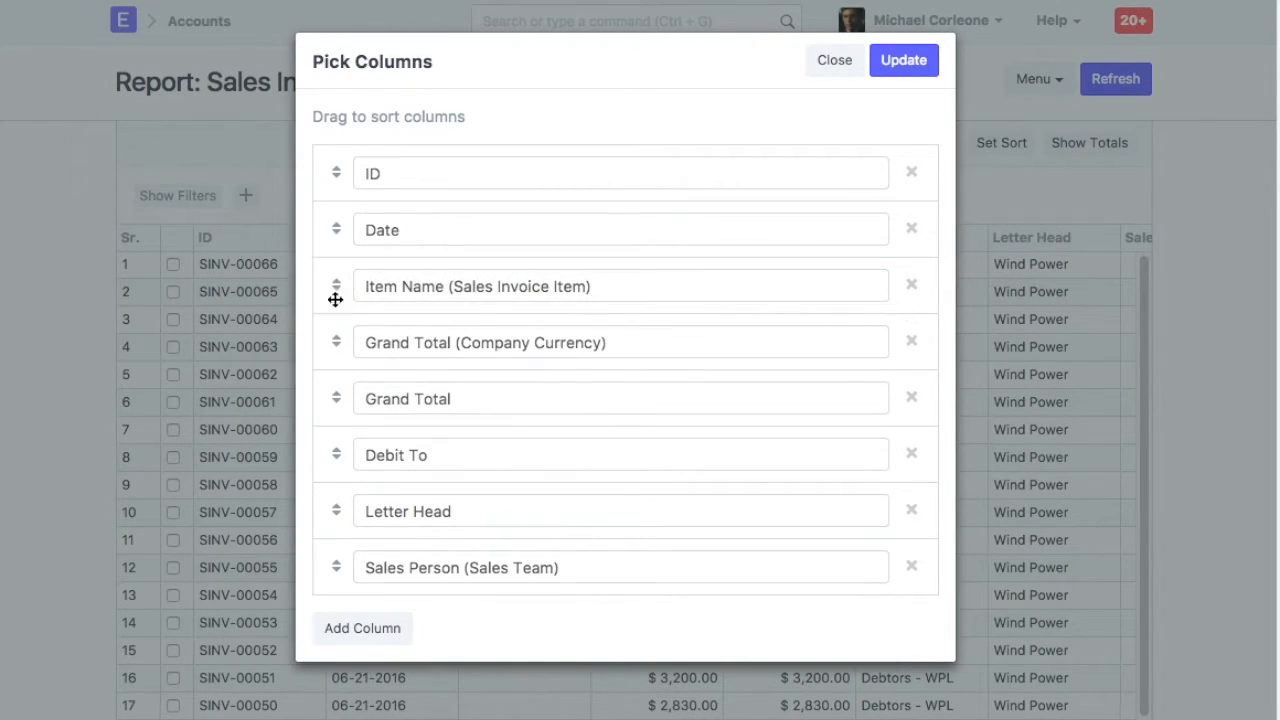
pyautogui.click(360, 628)
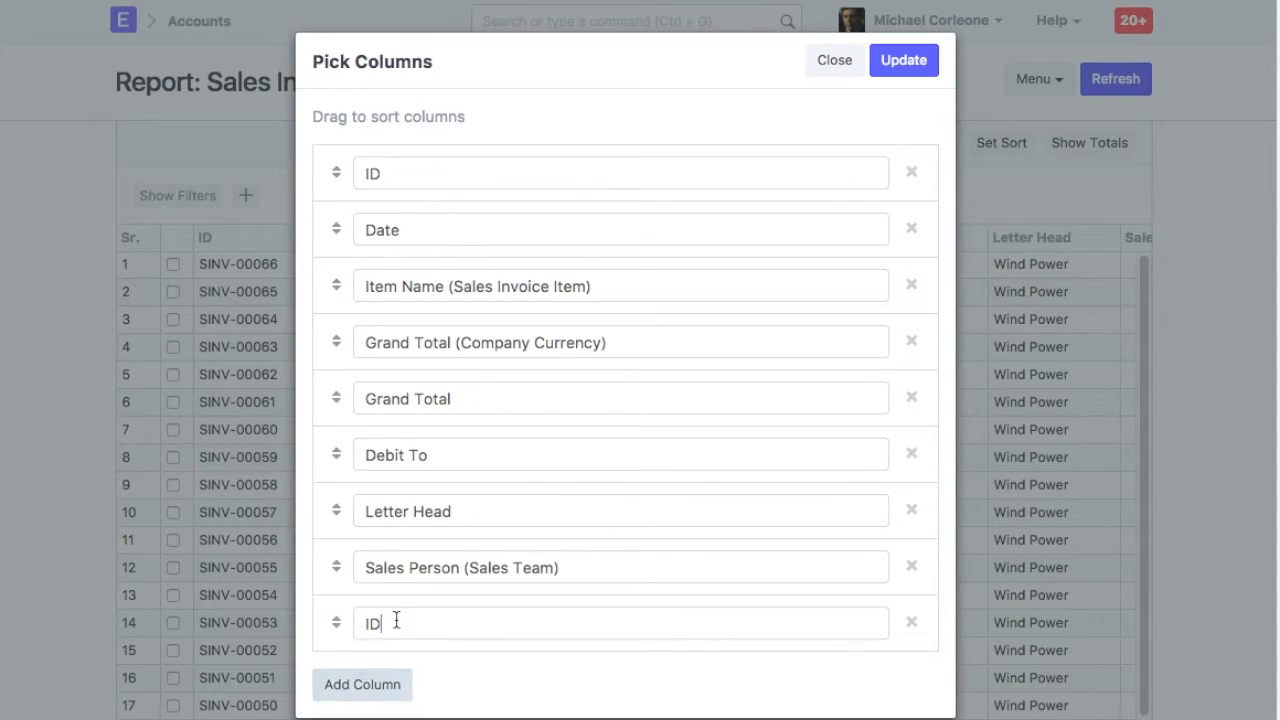
pyautogui.write('custome')
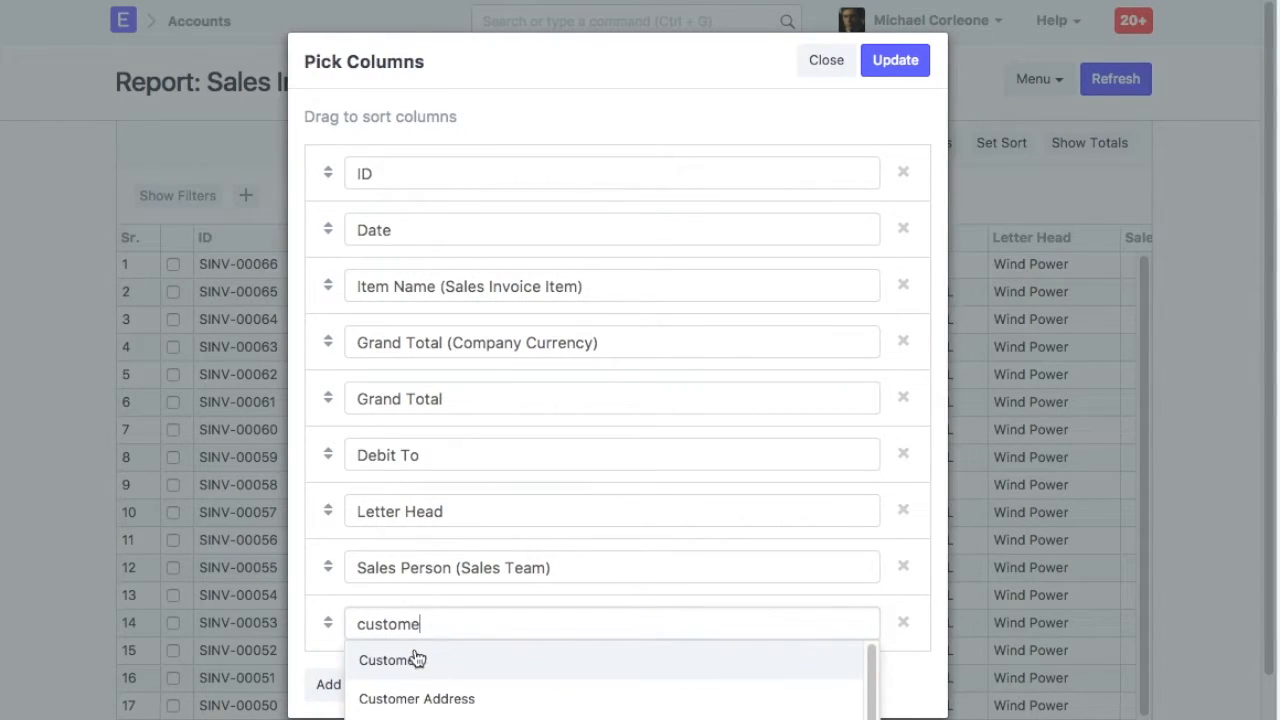
pyautogui.click(384, 660)
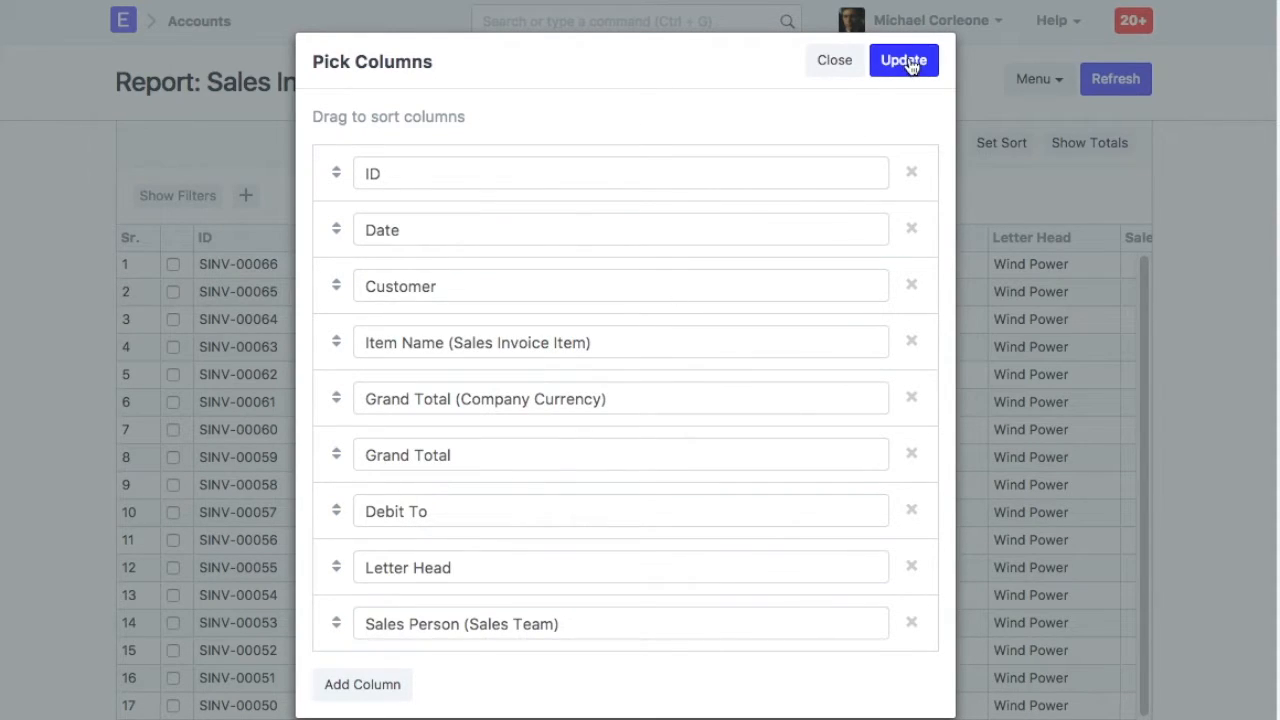
pyautogui.click(904, 60)
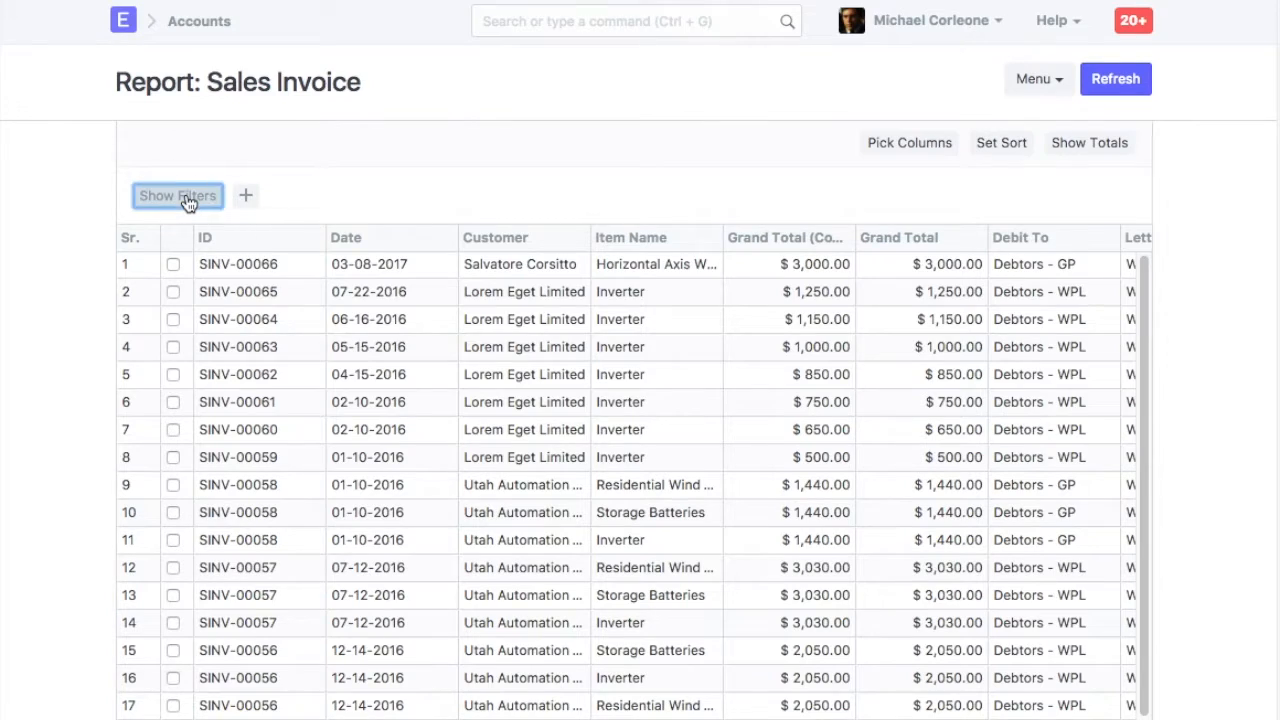
# Step: Show the filter panel and restrict Document Status to Submitted
pyautogui.click(176, 196)
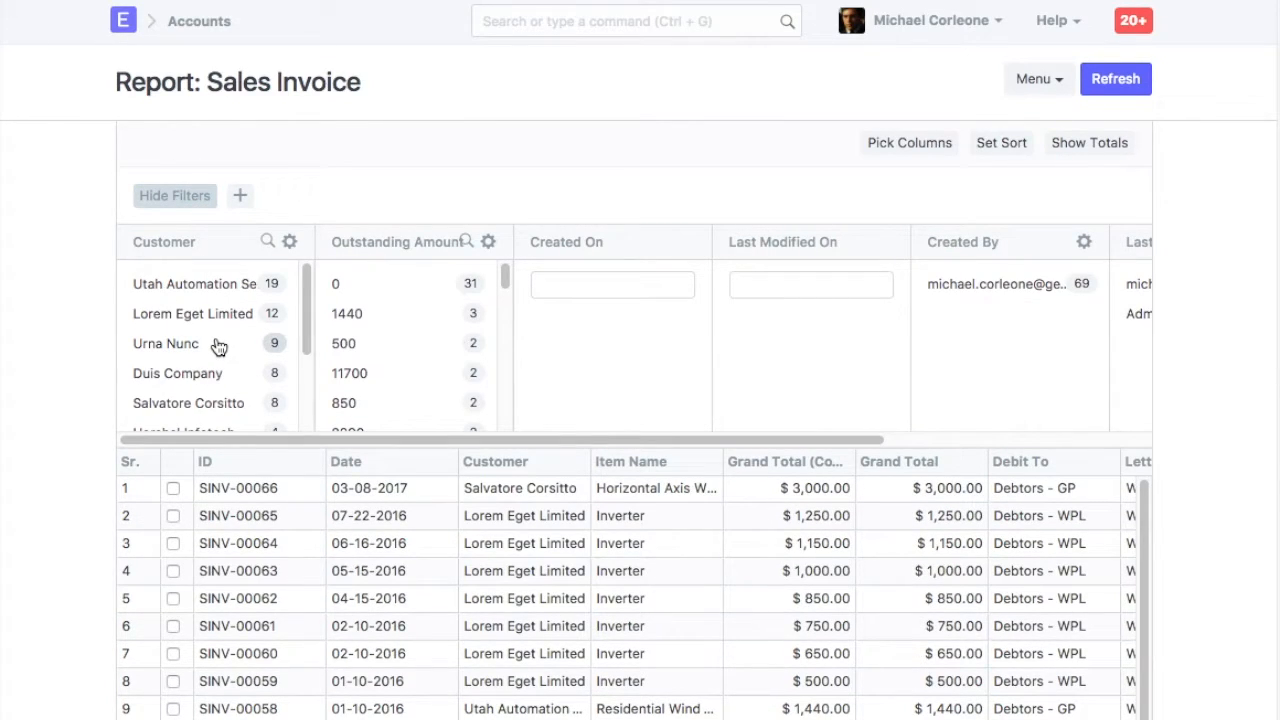
pyautogui.moveTo(166, 344)
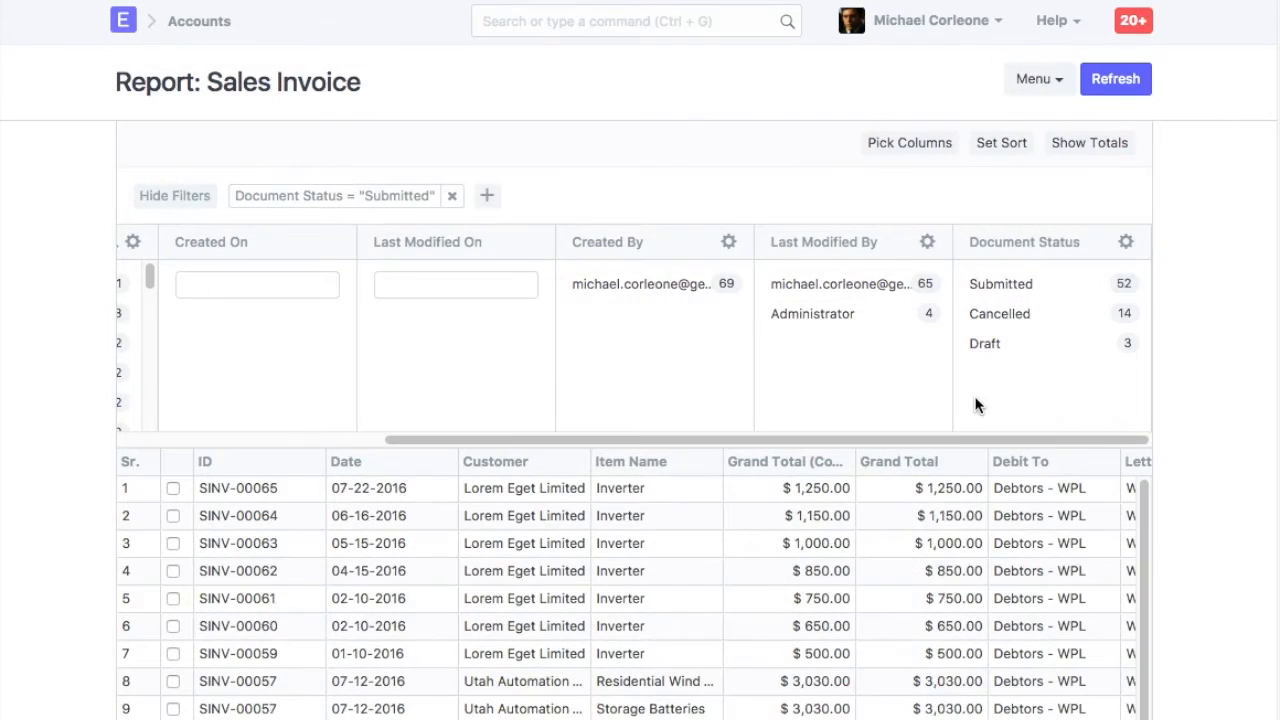
pyautogui.moveTo(602, 344)
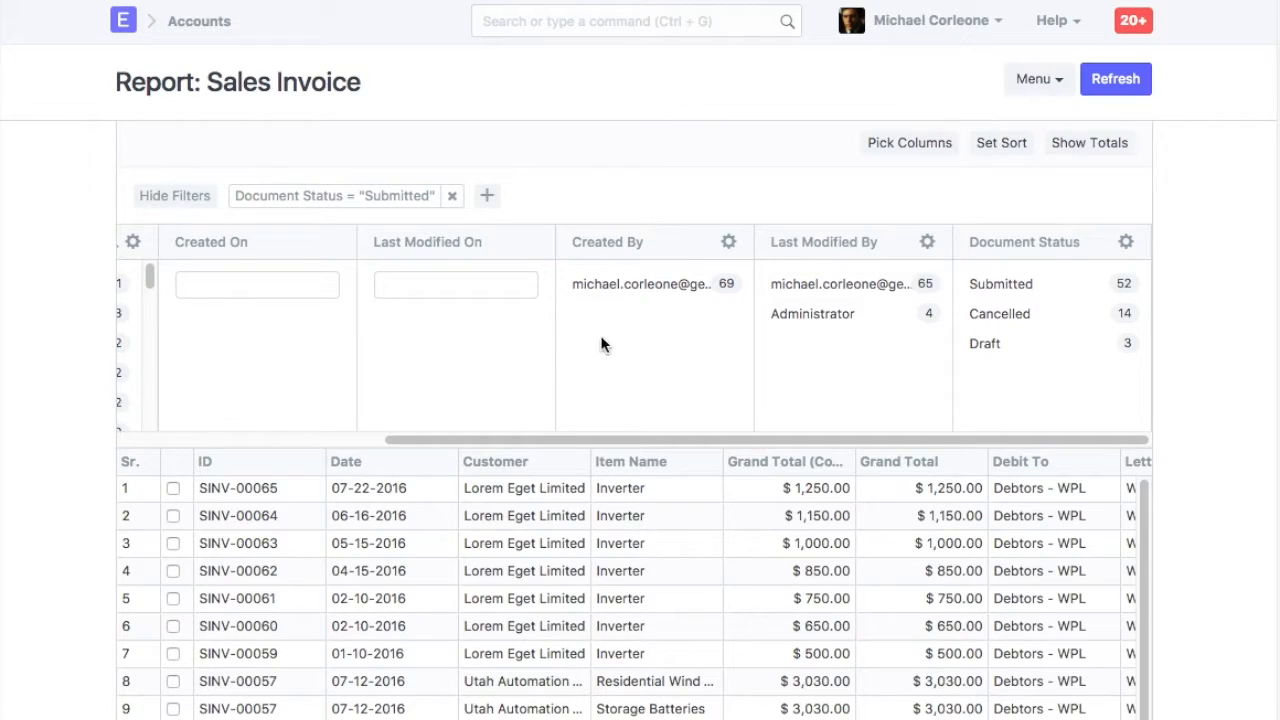
pyautogui.click(174, 196)
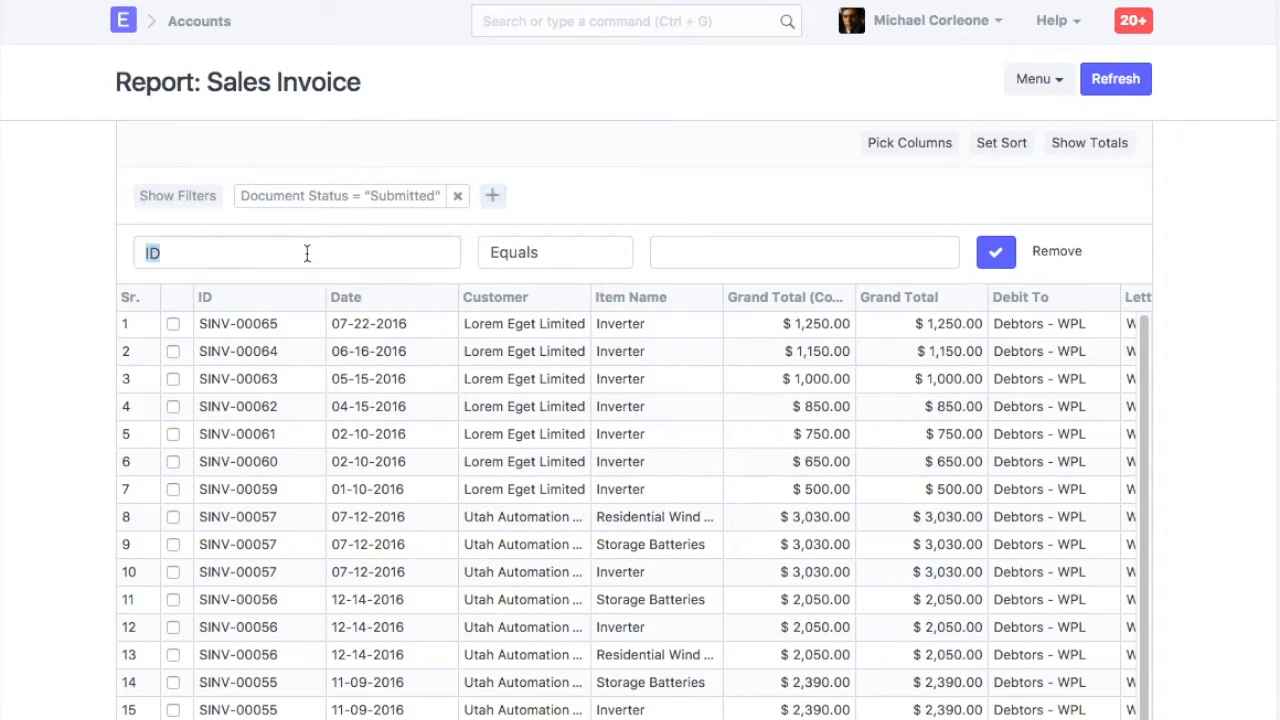
# Step: Add a filter Grand Total >= 1000 and apply it
pyautogui.write('gran')
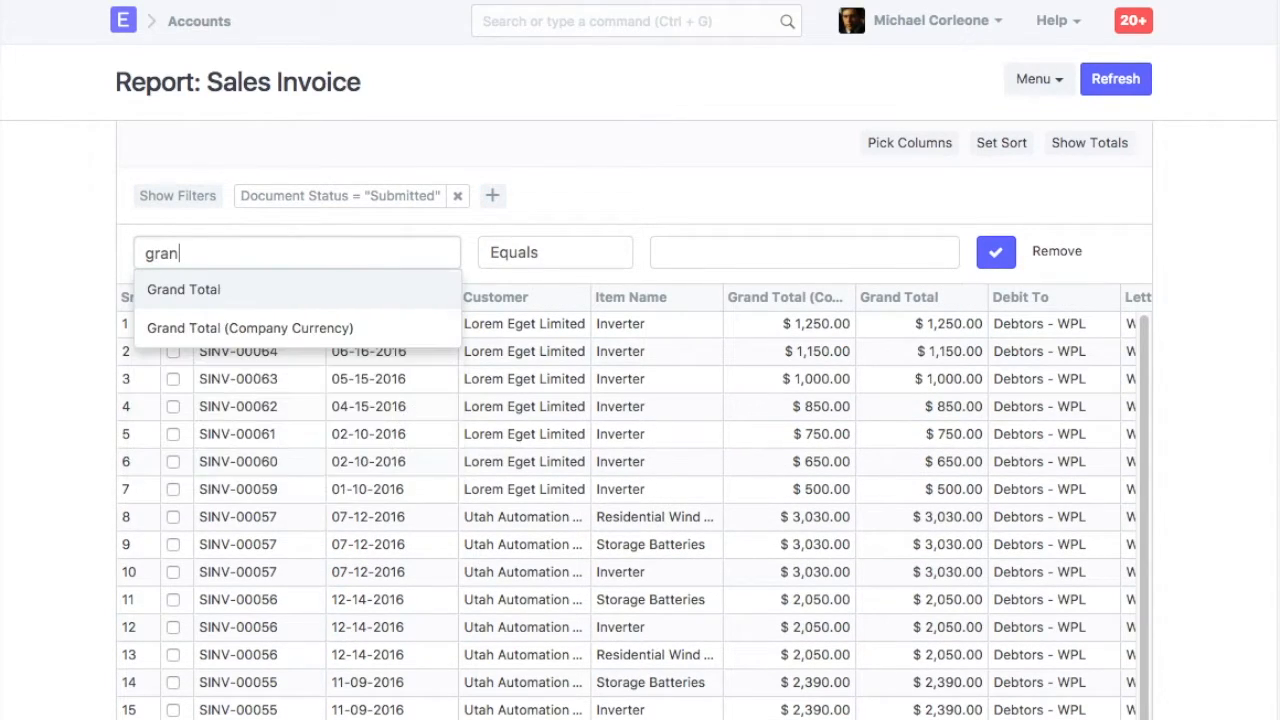
pyautogui.click(554, 252)
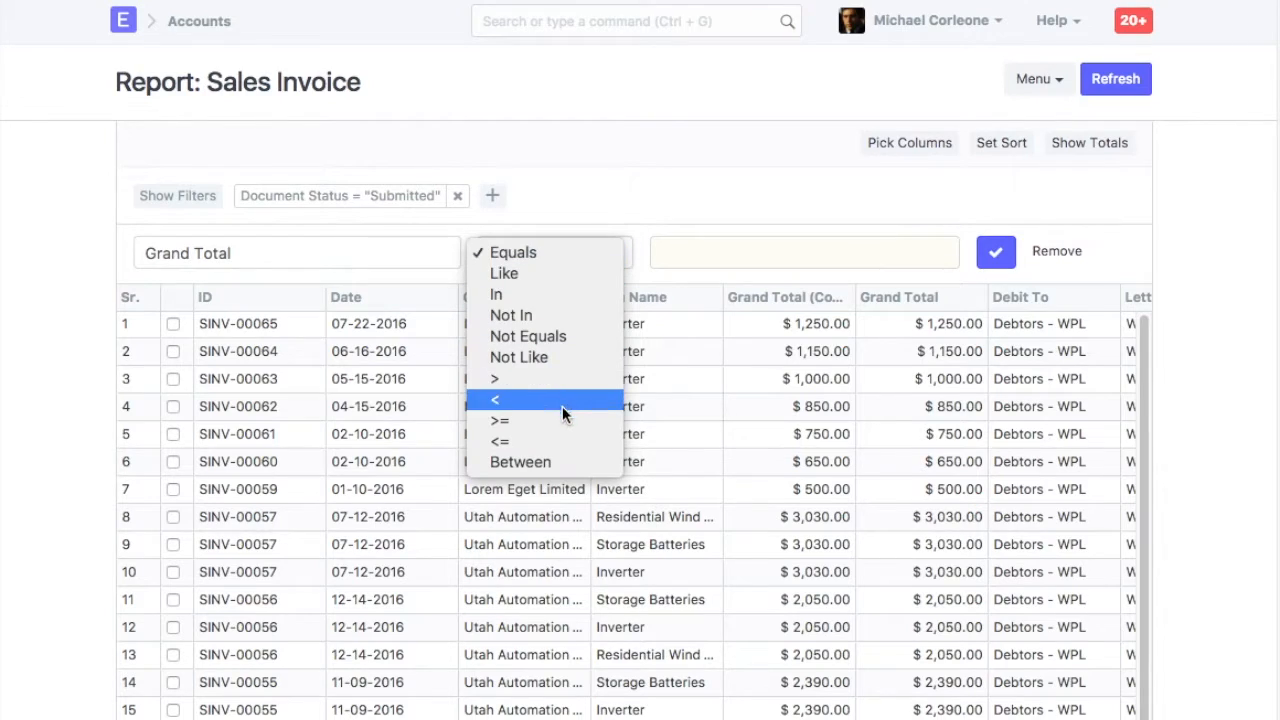
pyautogui.click(500, 420)
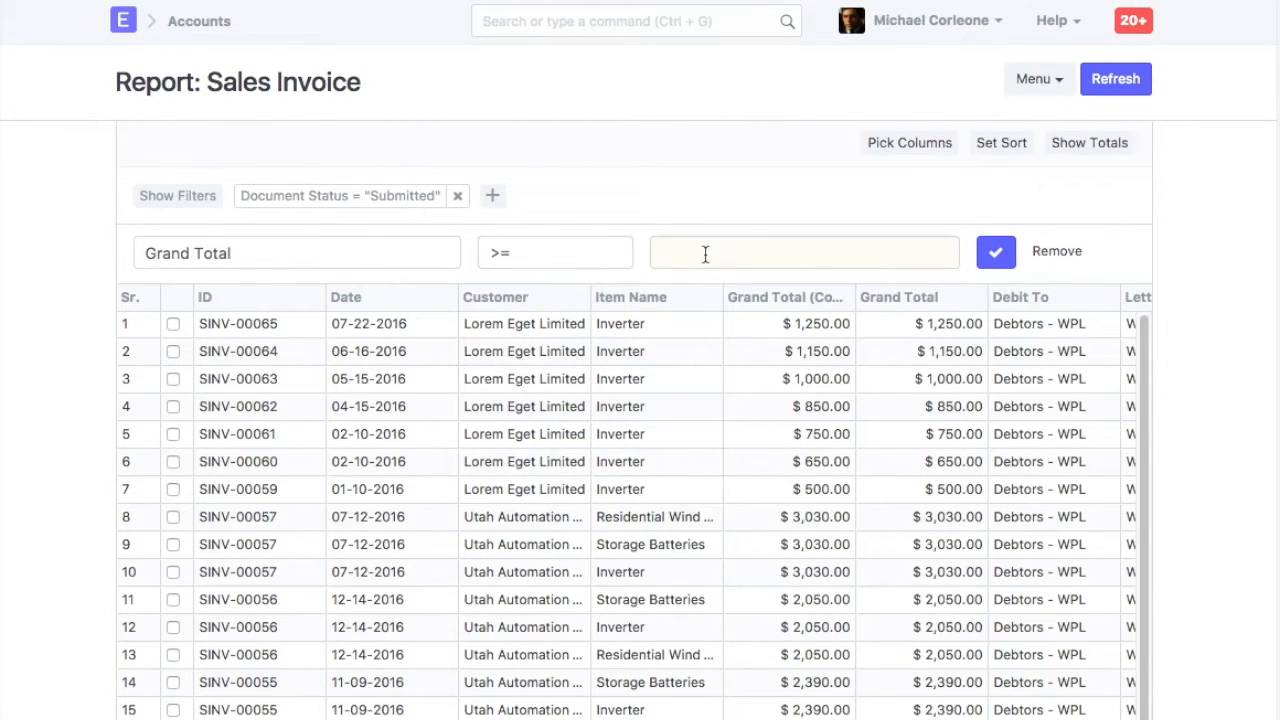
pyautogui.write('1000')
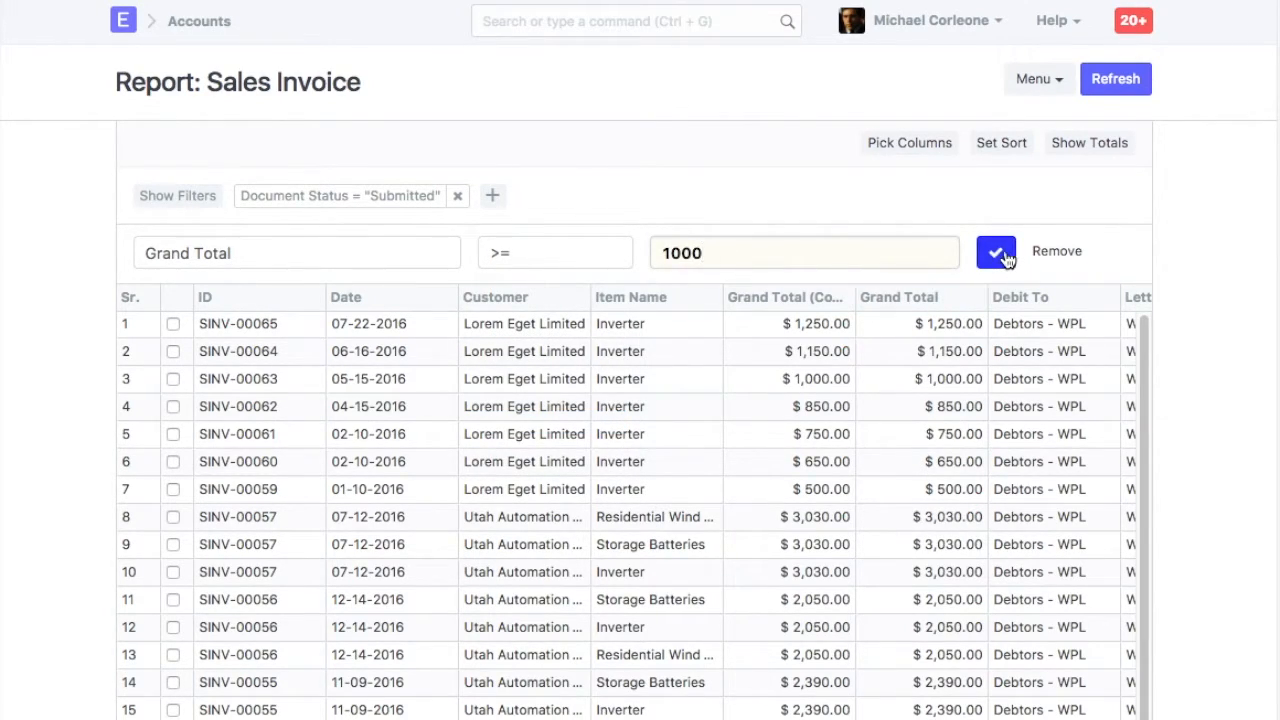
pyautogui.click(996, 252)
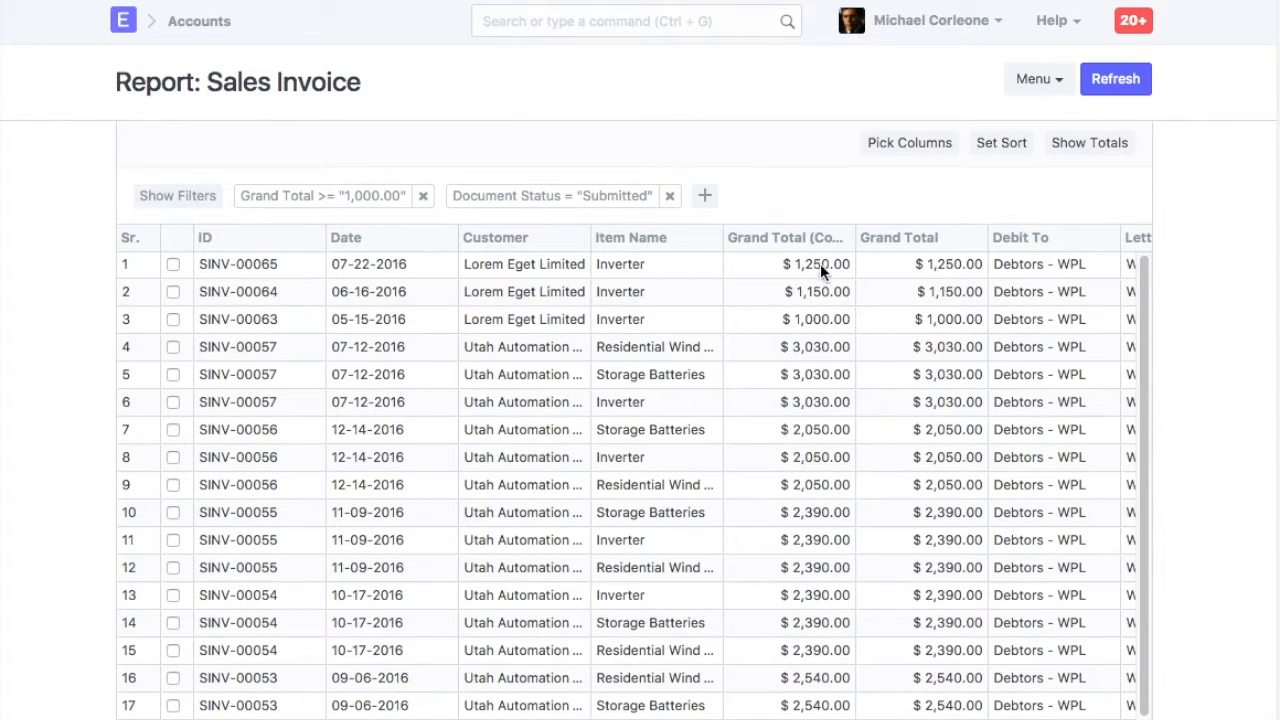
pyautogui.moveTo(838, 276)
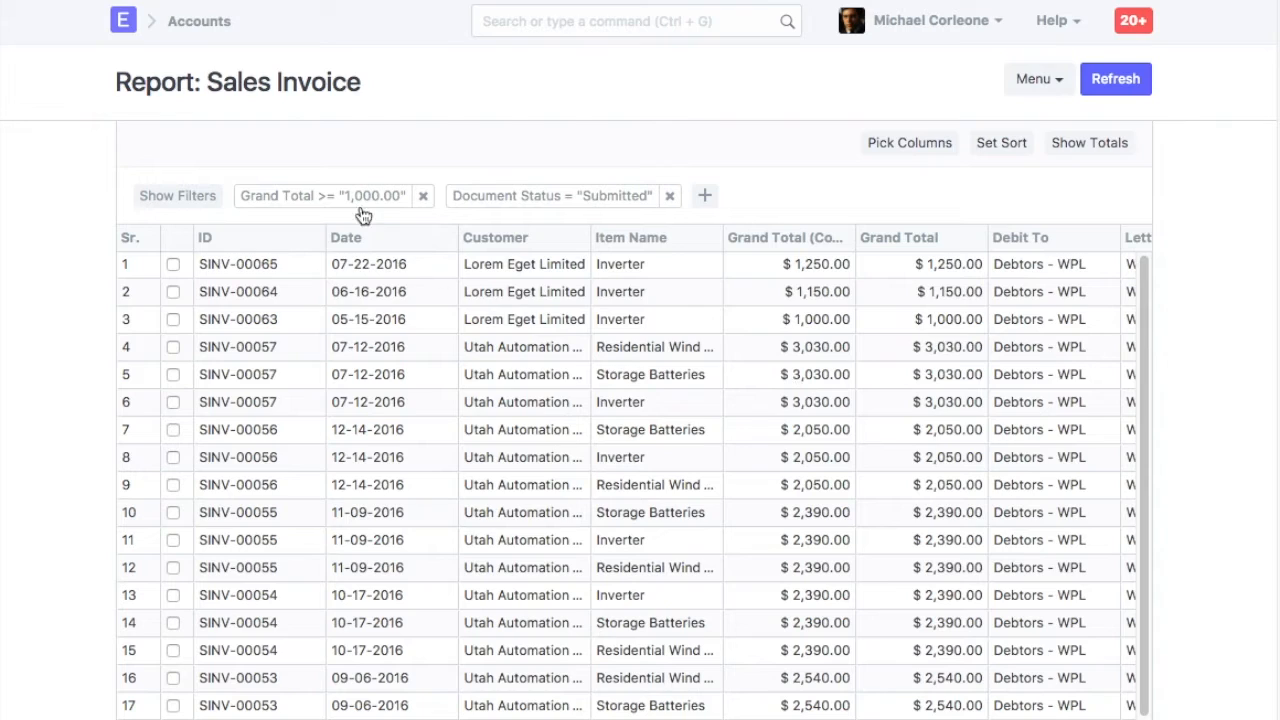
pyautogui.moveTo(832, 316)
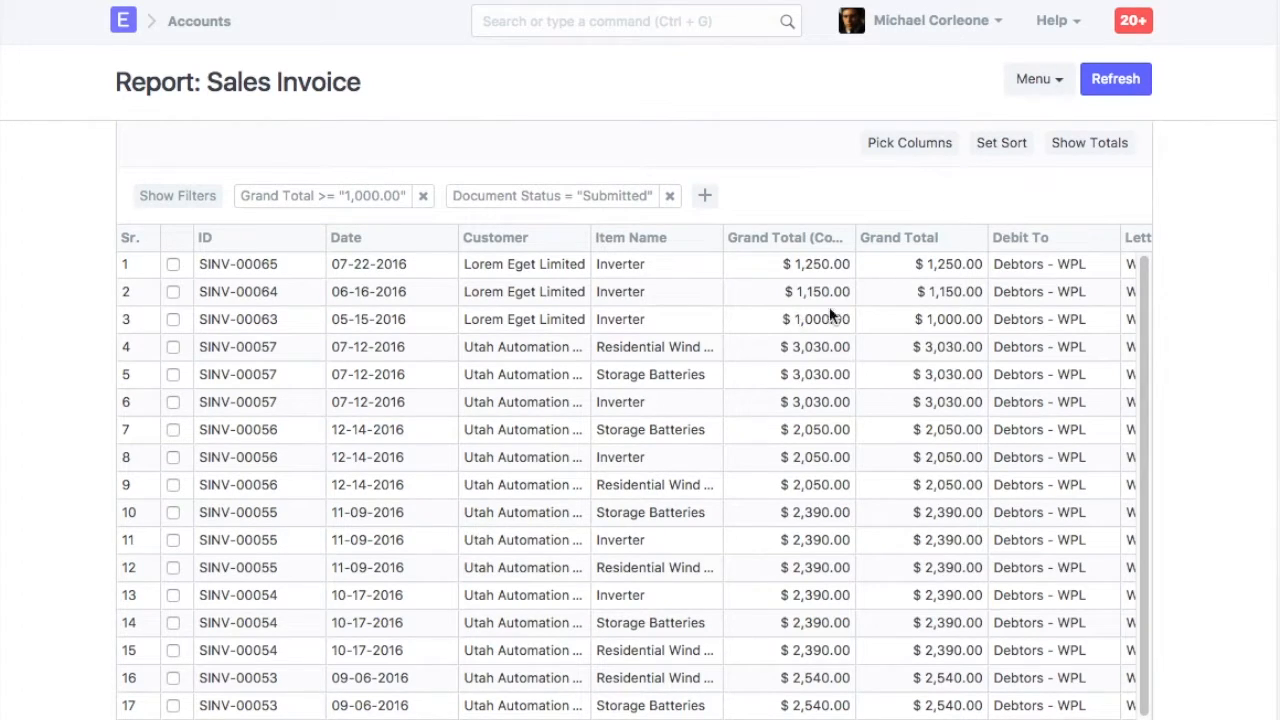
# Step: Leave sorting unchanged and enable Show Totals, summing Grand Total columns to $46,220.00
pyautogui.click(1000, 142)
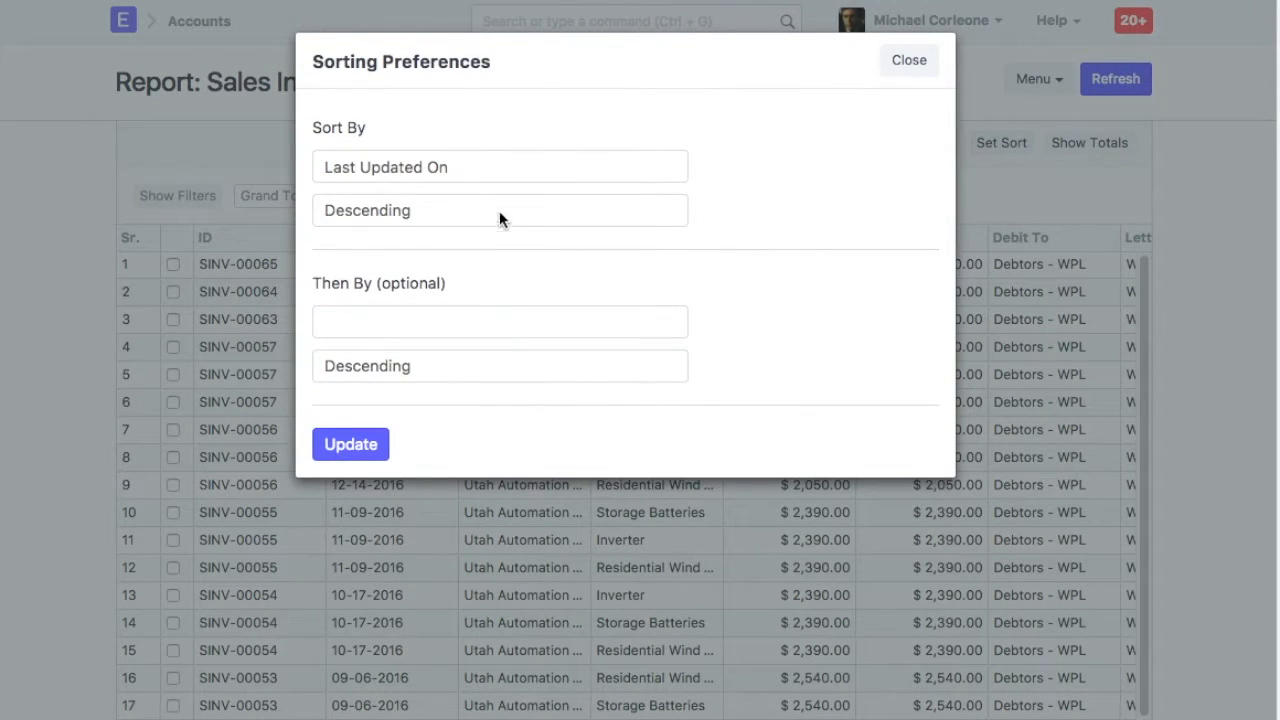
pyautogui.moveTo(736, 250)
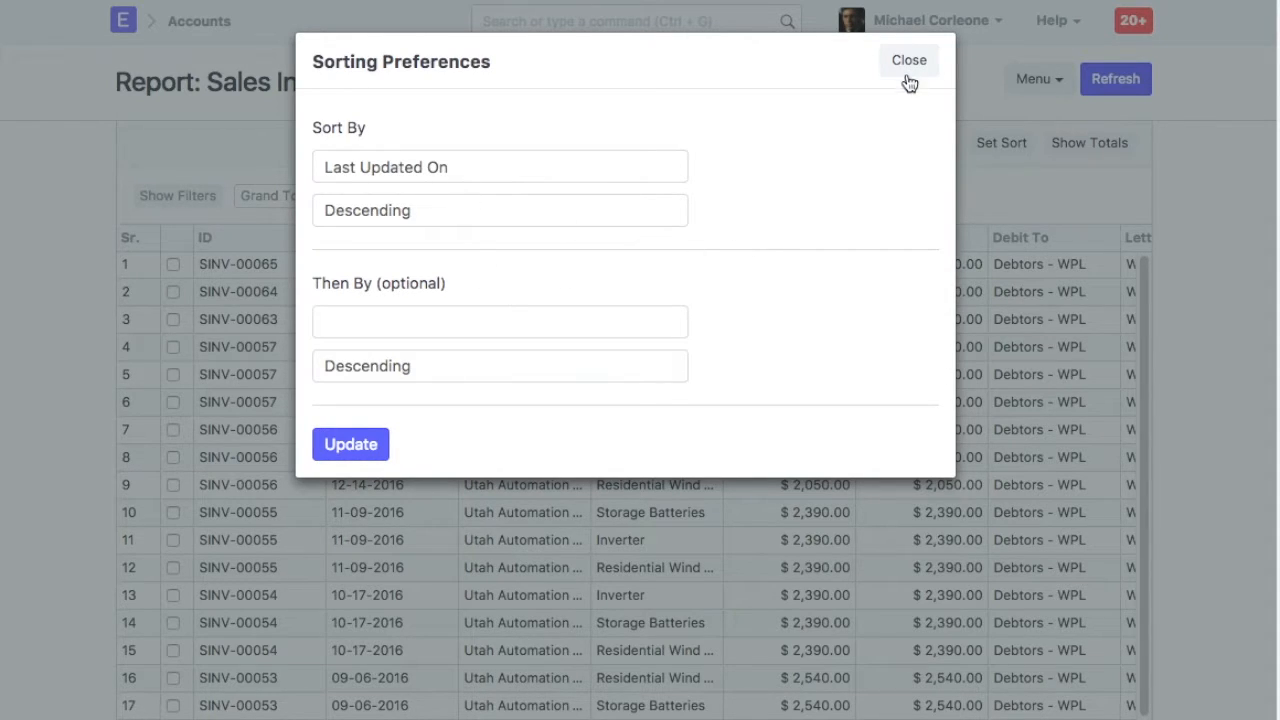
pyautogui.click(908, 60)
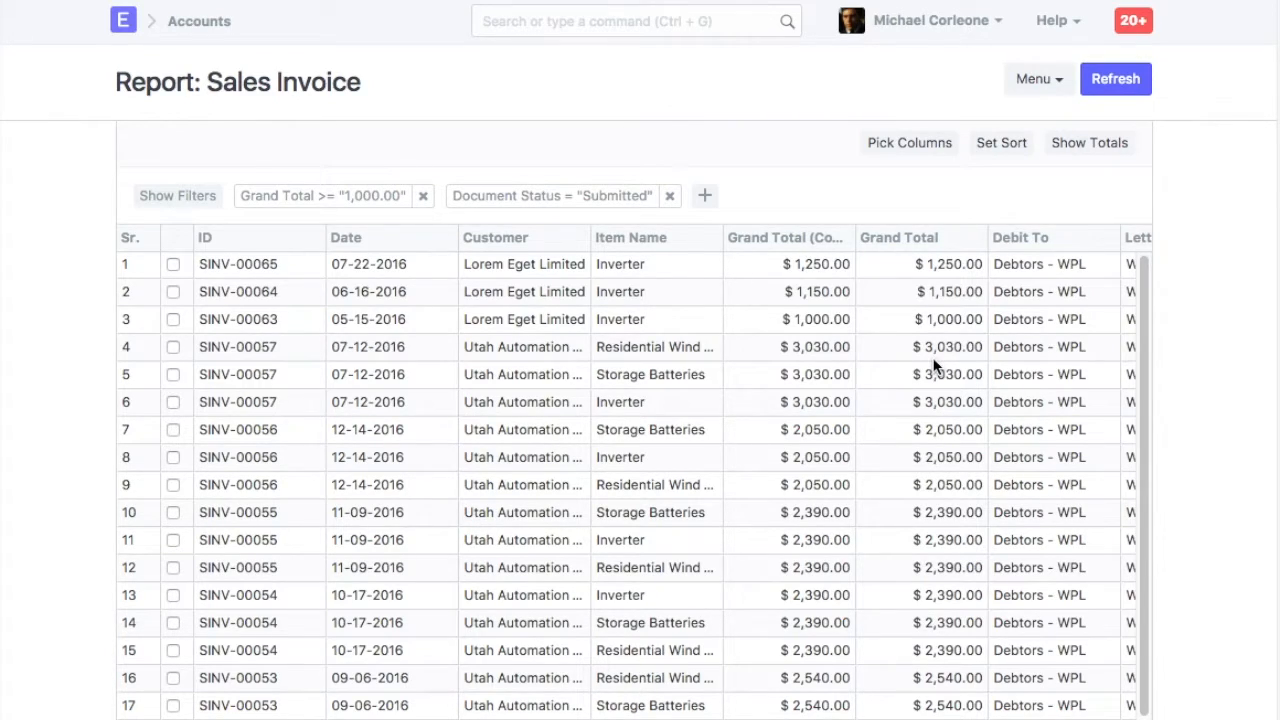
pyautogui.scroll(-3)
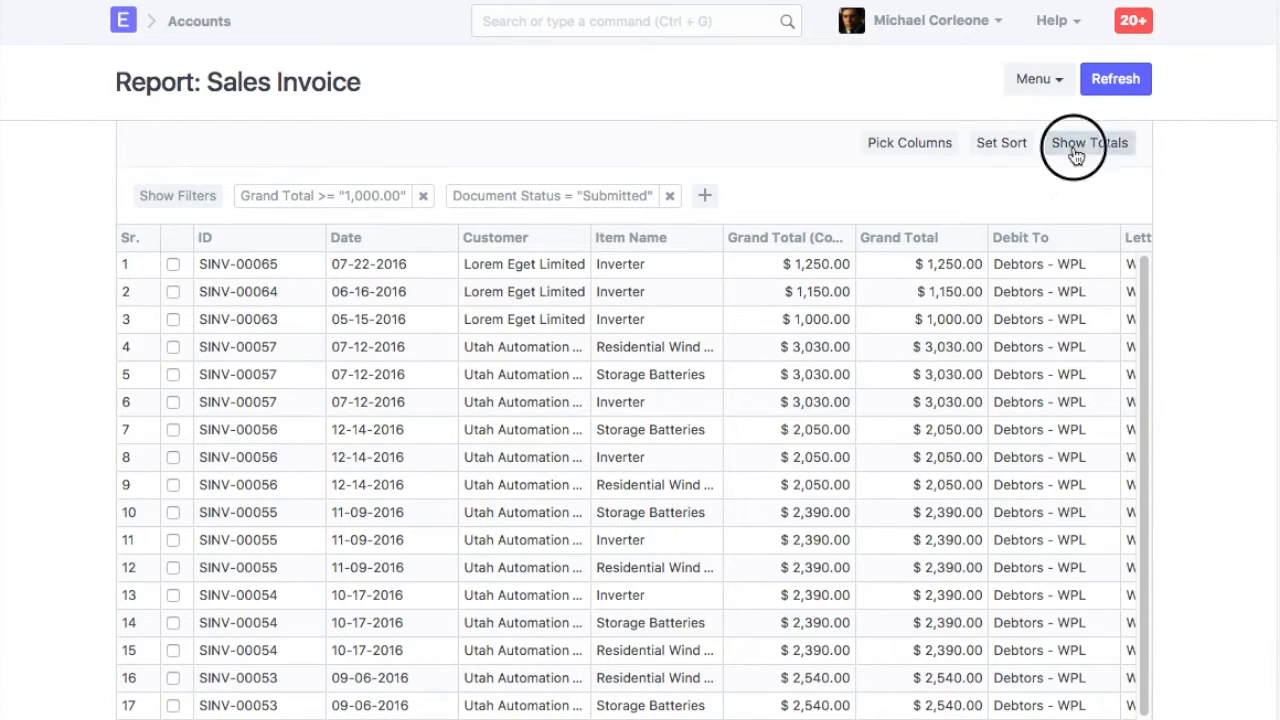
pyautogui.click(1088, 142)
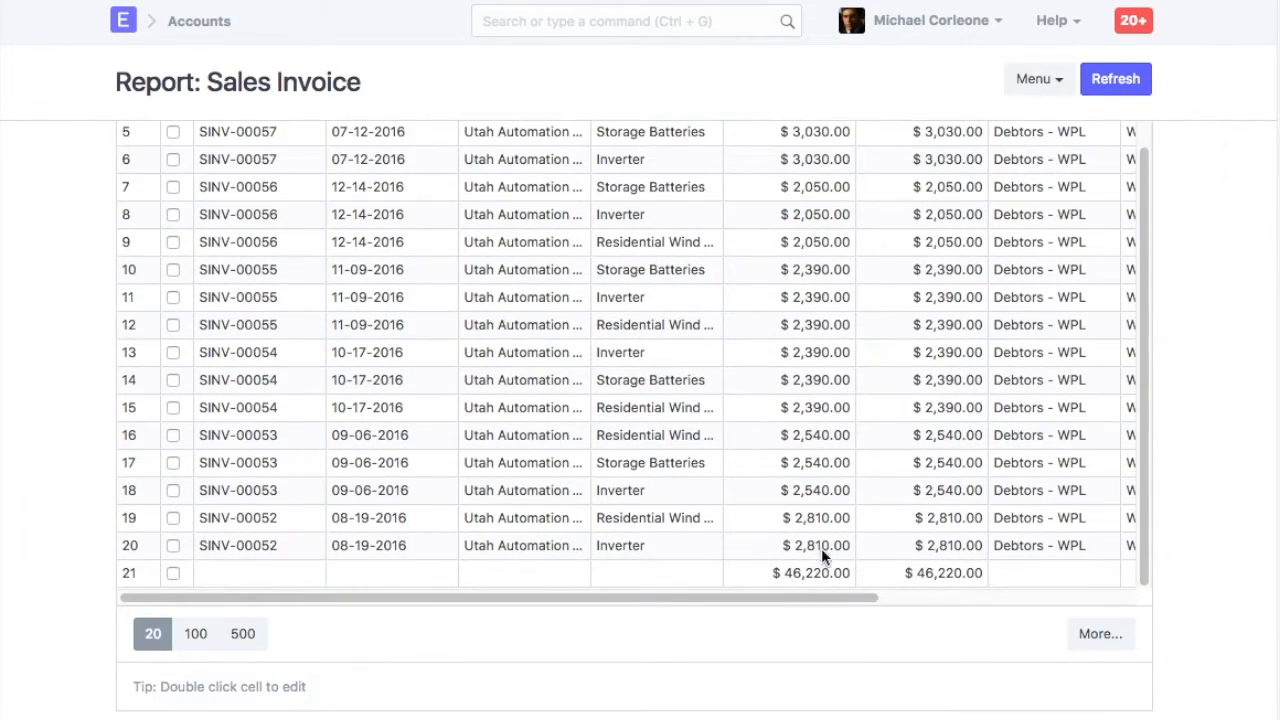
pyautogui.moveTo(818, 580)
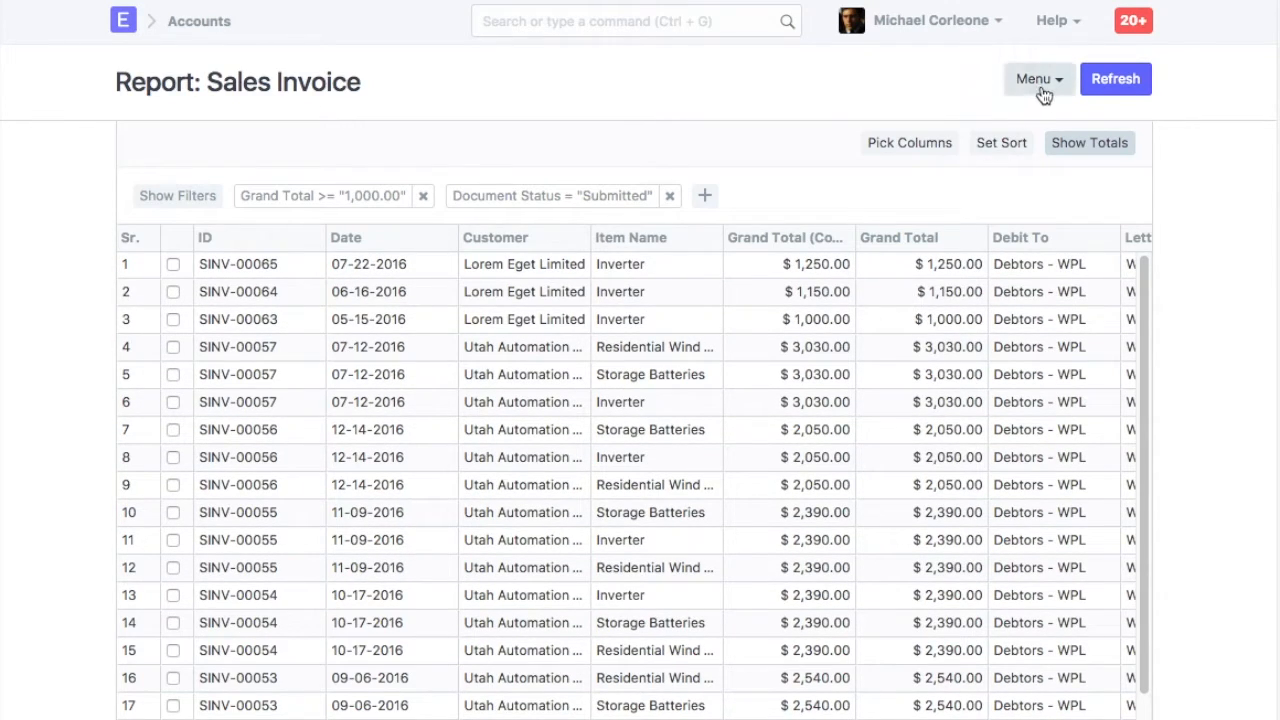
# Step: Save via Menu as 'Sales Invoice - Grand Total Greater than 1000' and dismiss the confirmation
pyautogui.click(1038, 78)
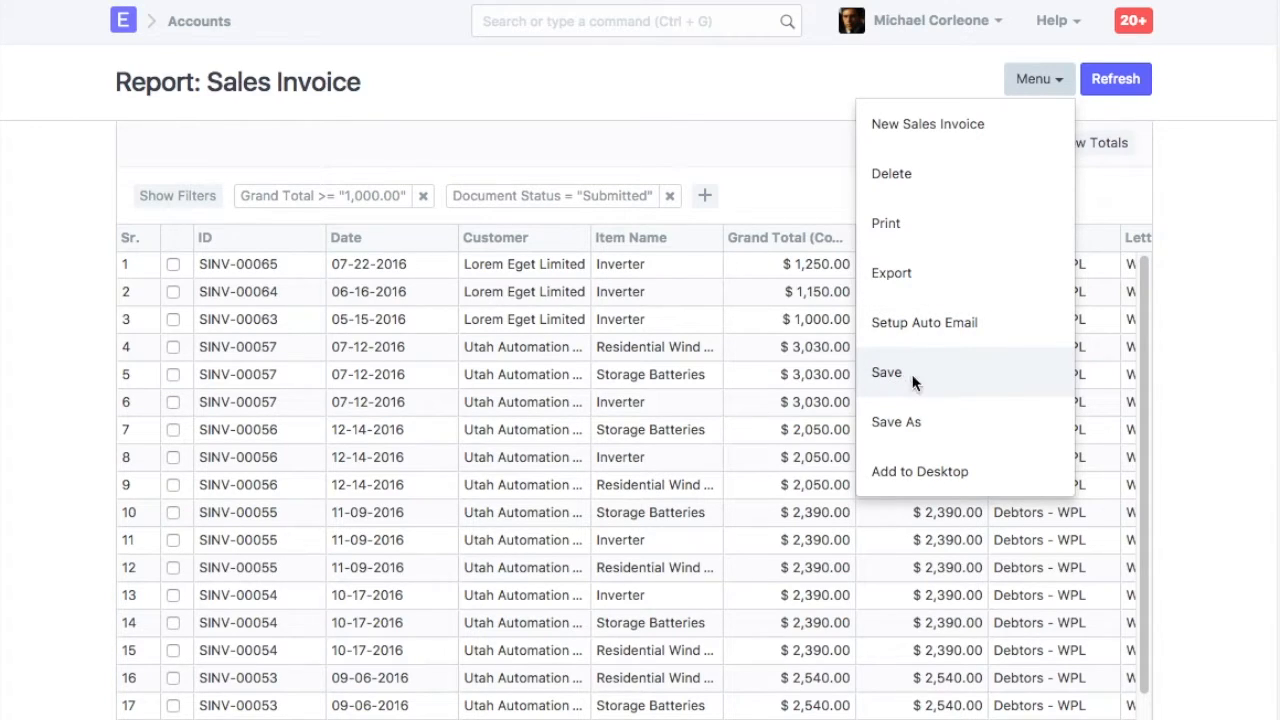
pyautogui.click(896, 420)
pyautogui.write('Sales Invoice')
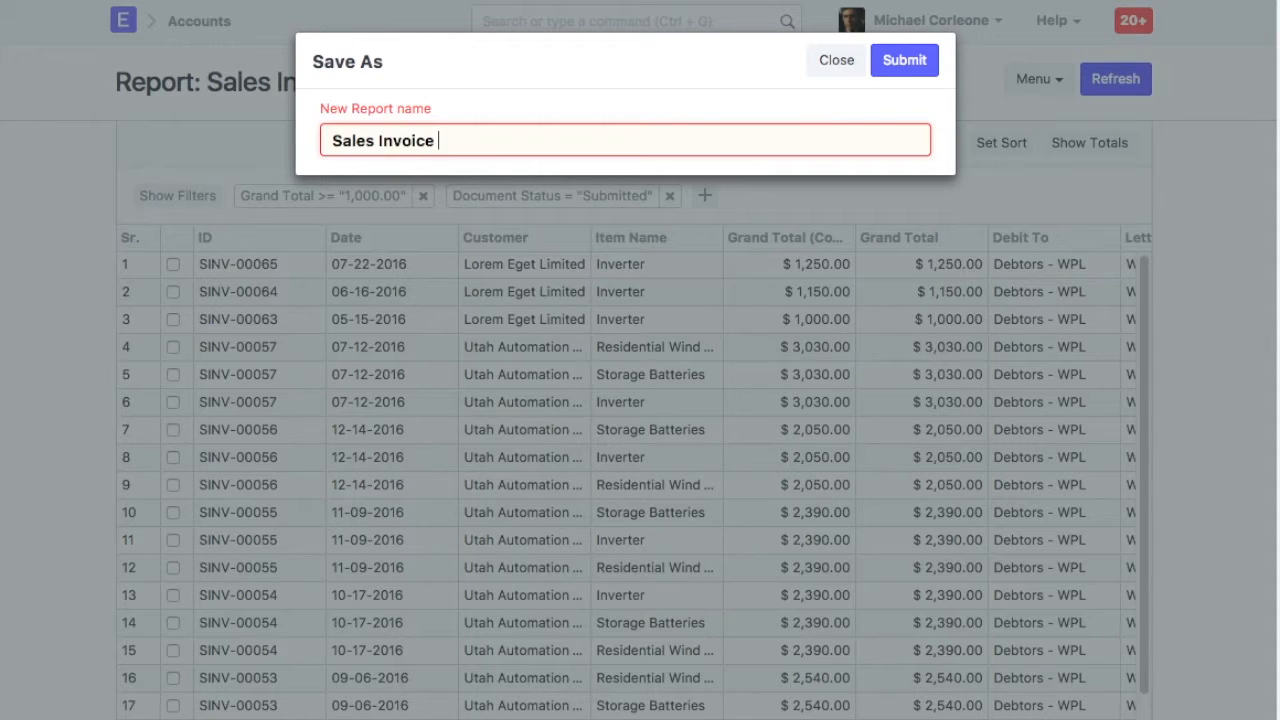
pyautogui.write('- Grand Total Greater')
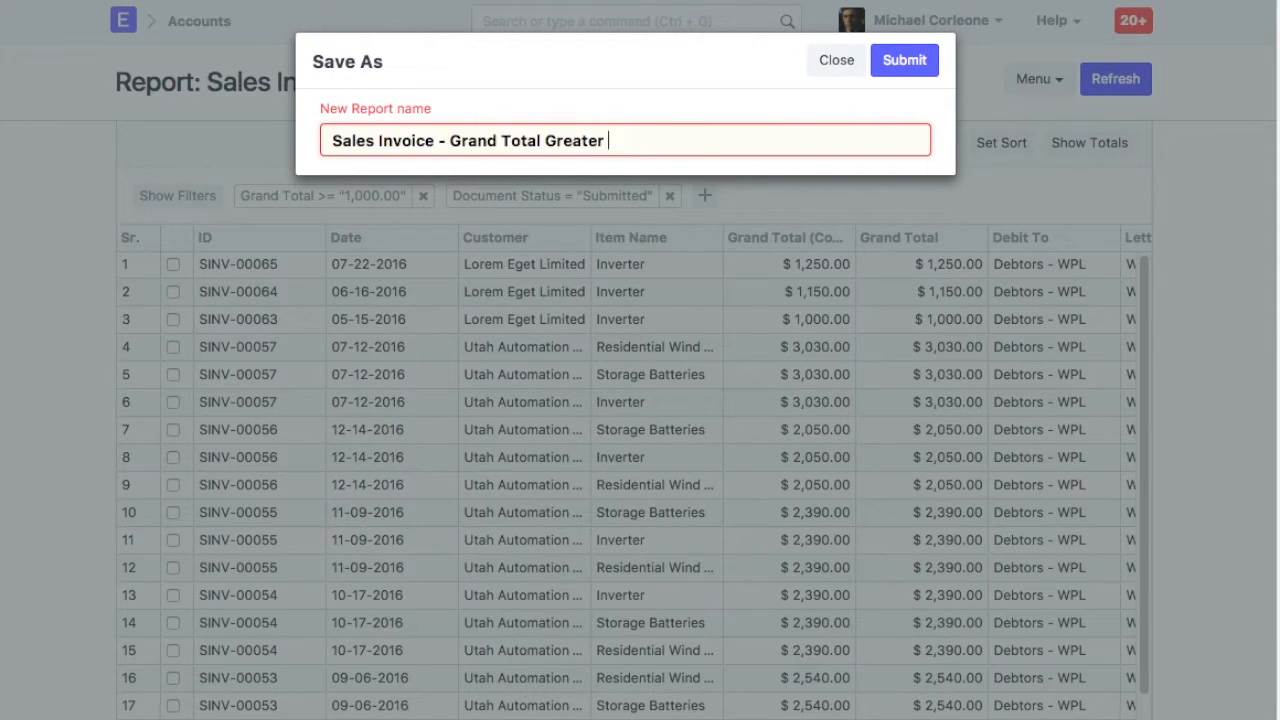
pyautogui.write('than 1000')
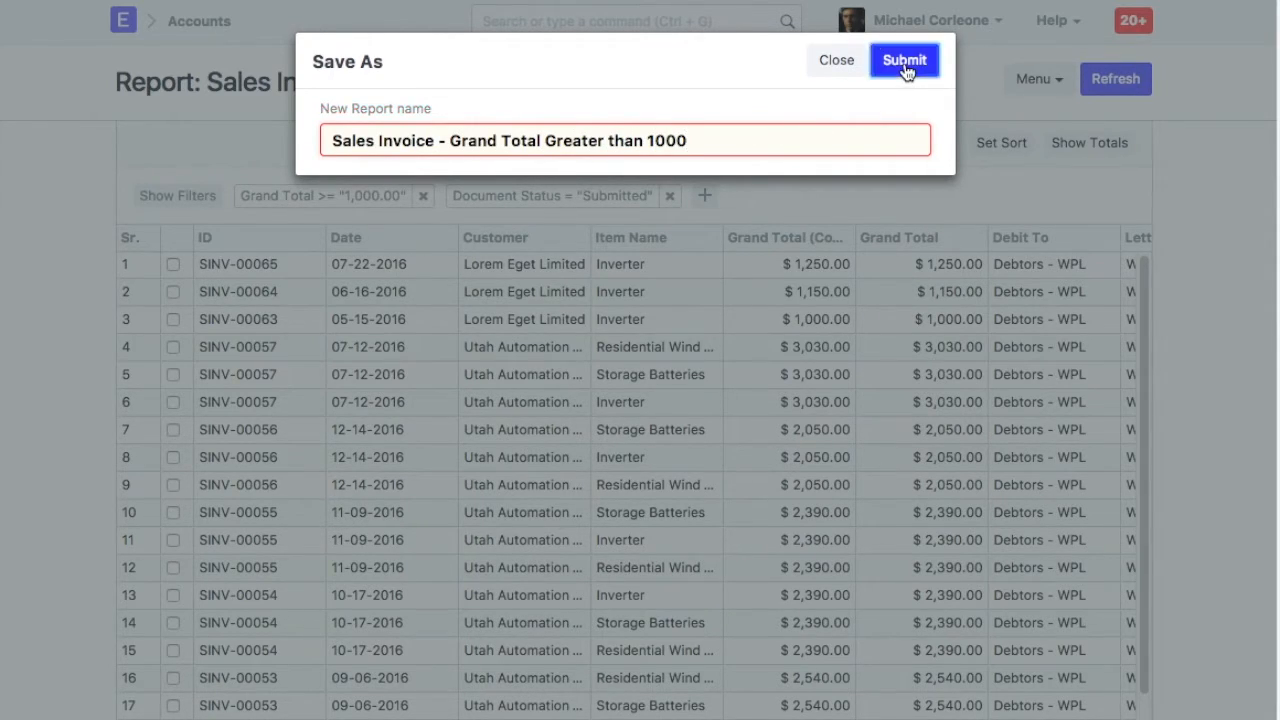
pyautogui.click(904, 60)
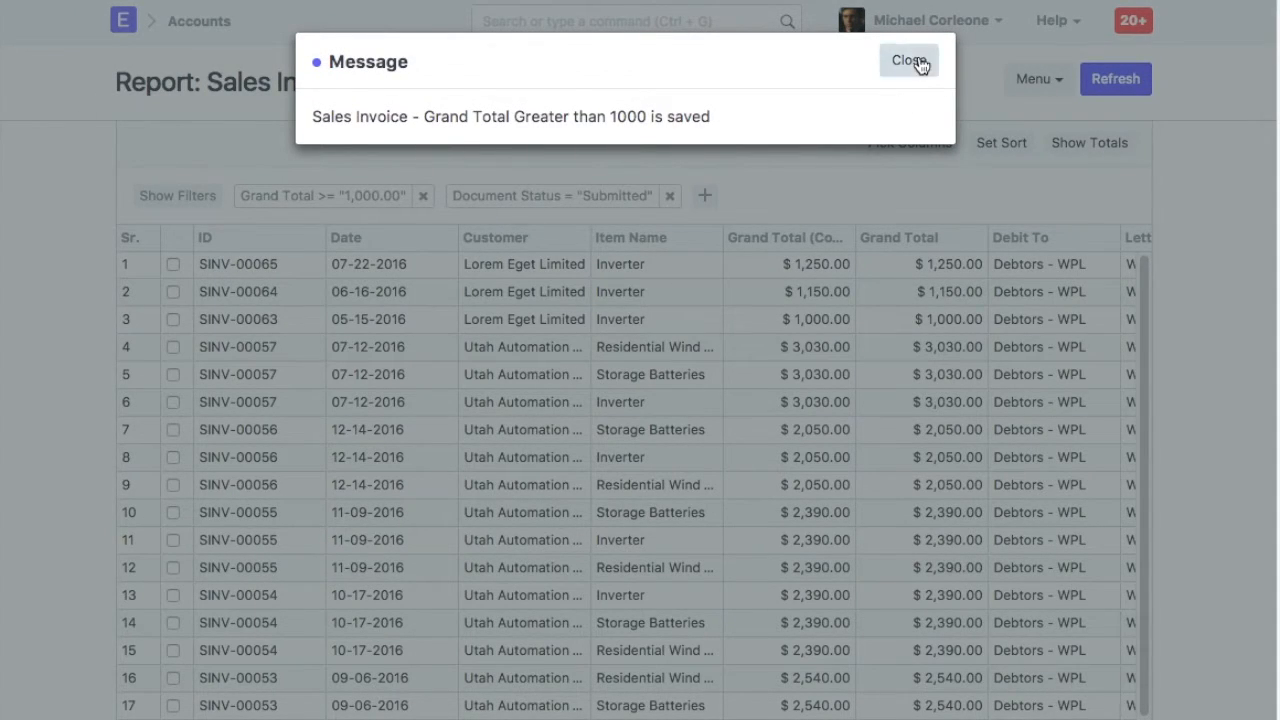
pyautogui.click(908, 60)
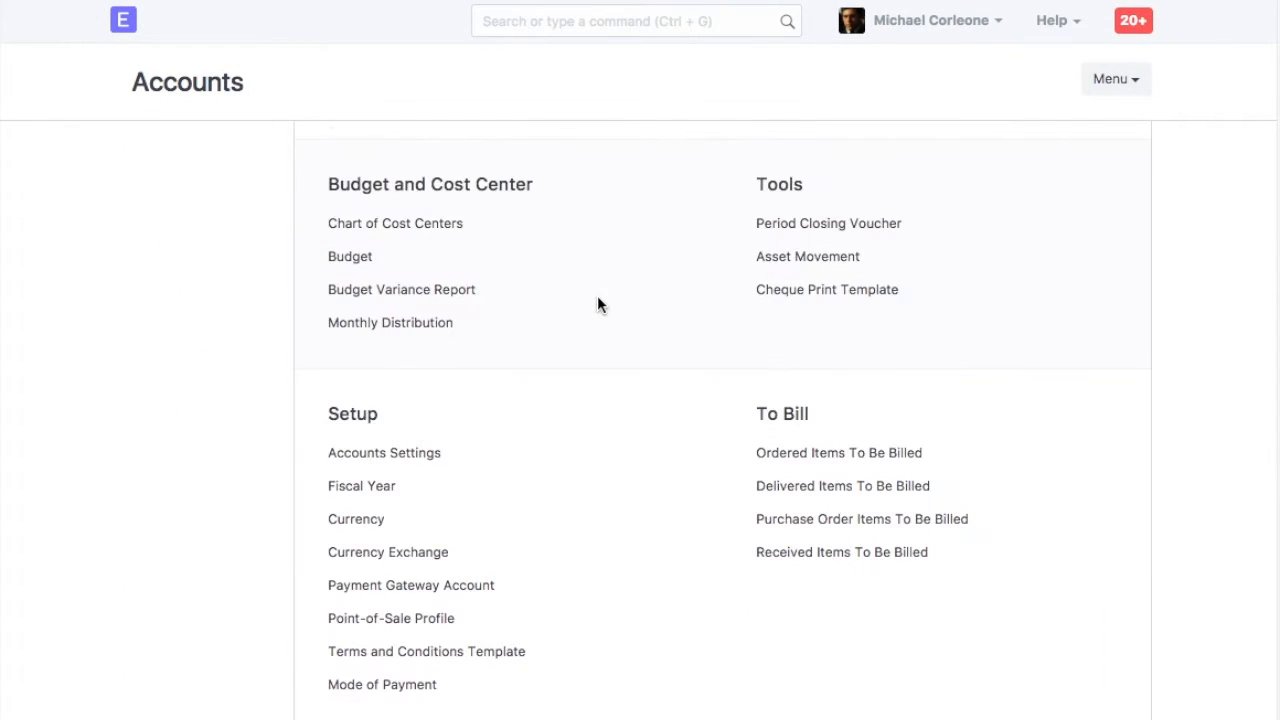
pyautogui.scroll(-3)
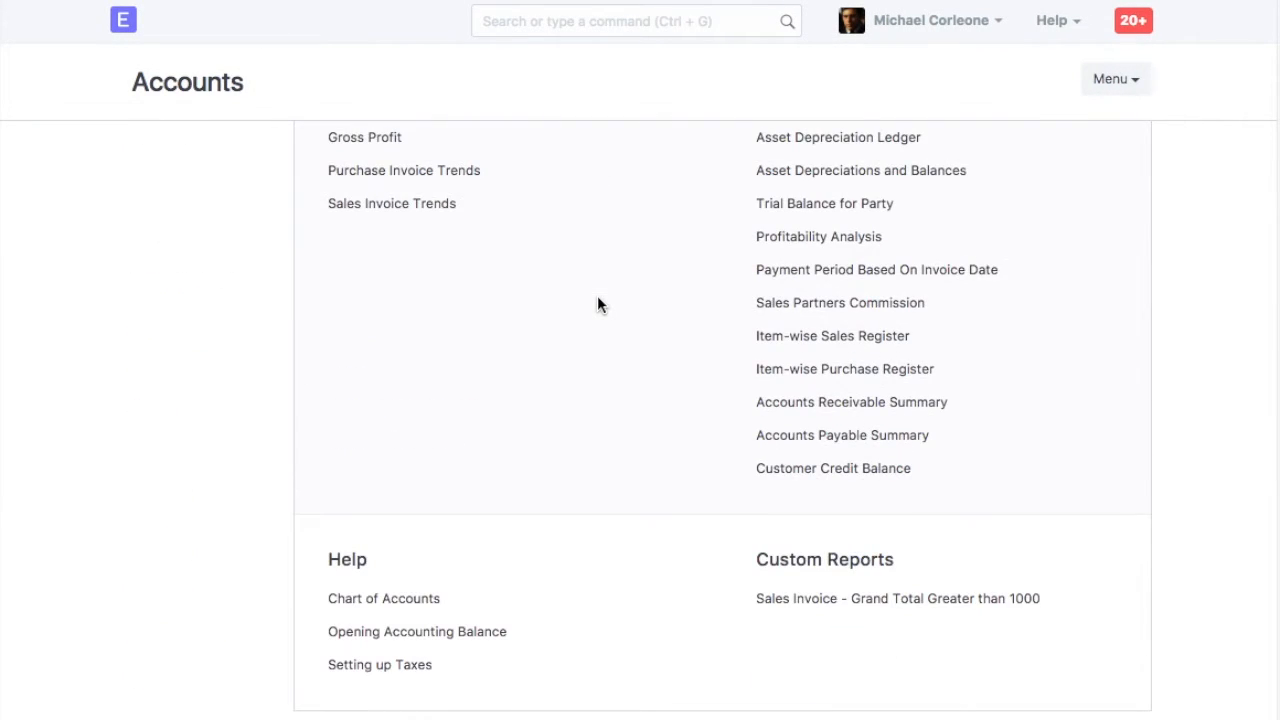
pyautogui.moveTo(912, 628)
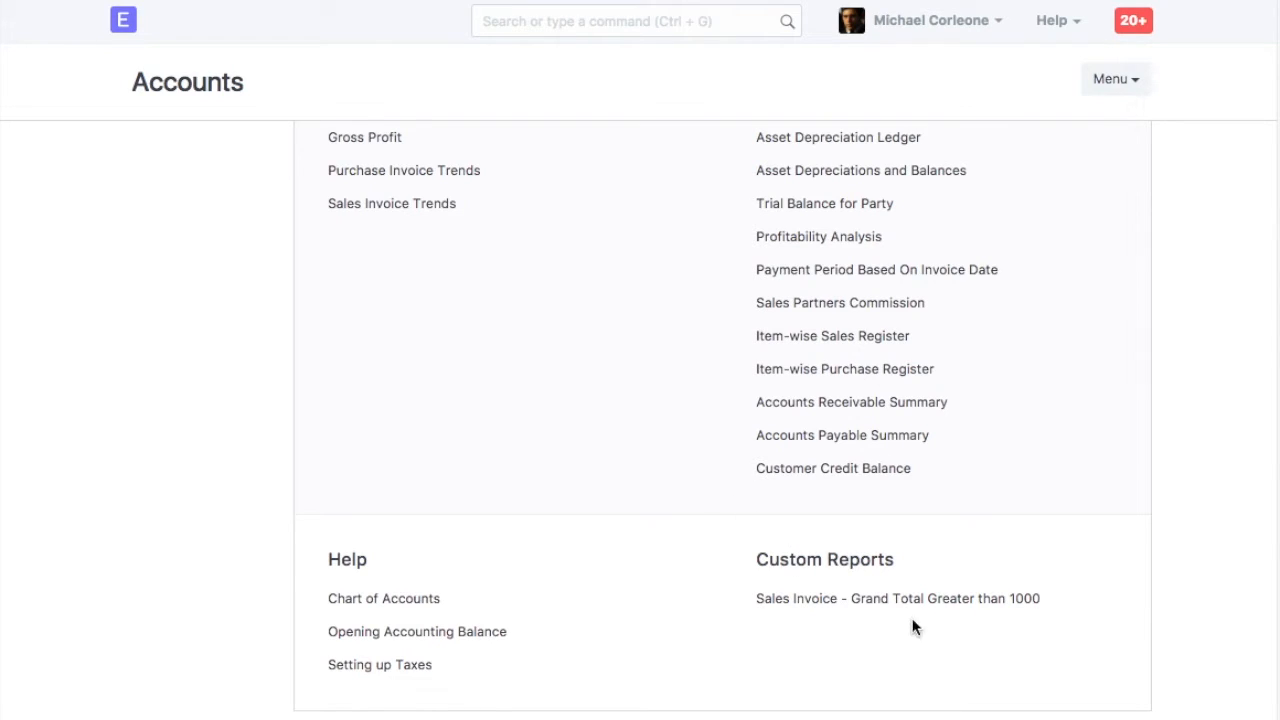
pyautogui.moveTo(876, 608)
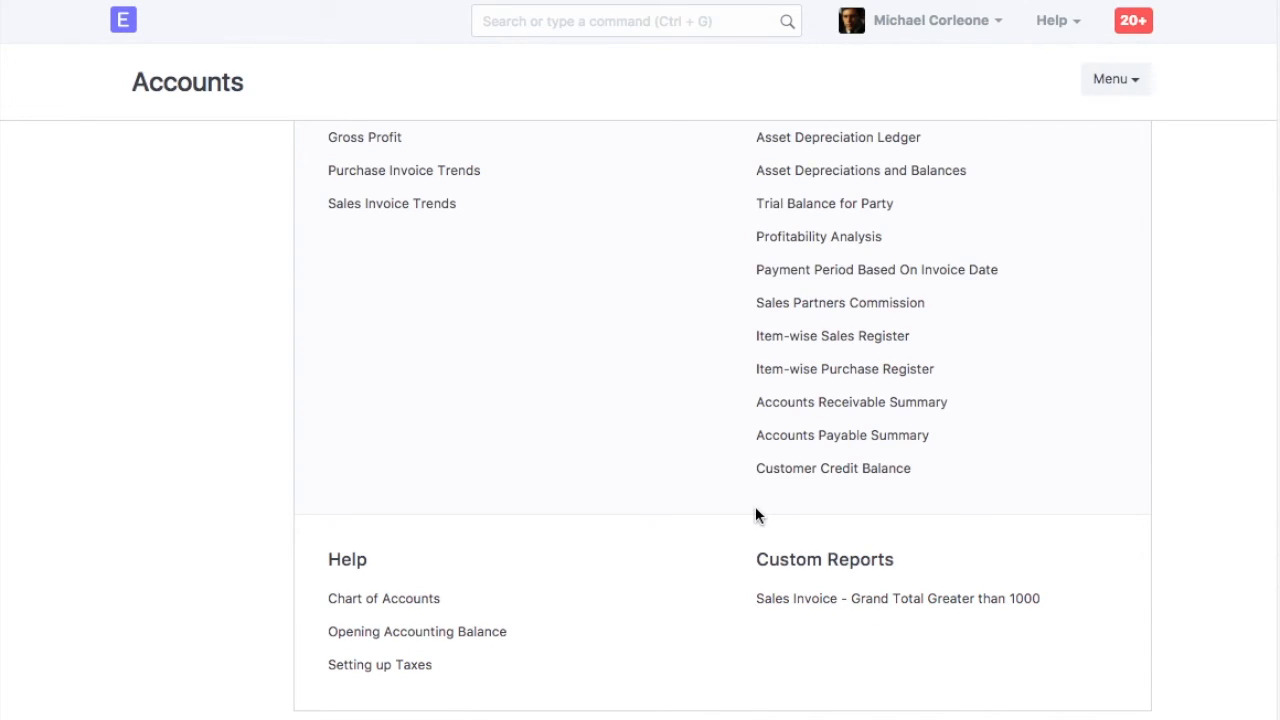
pyautogui.scroll(3)
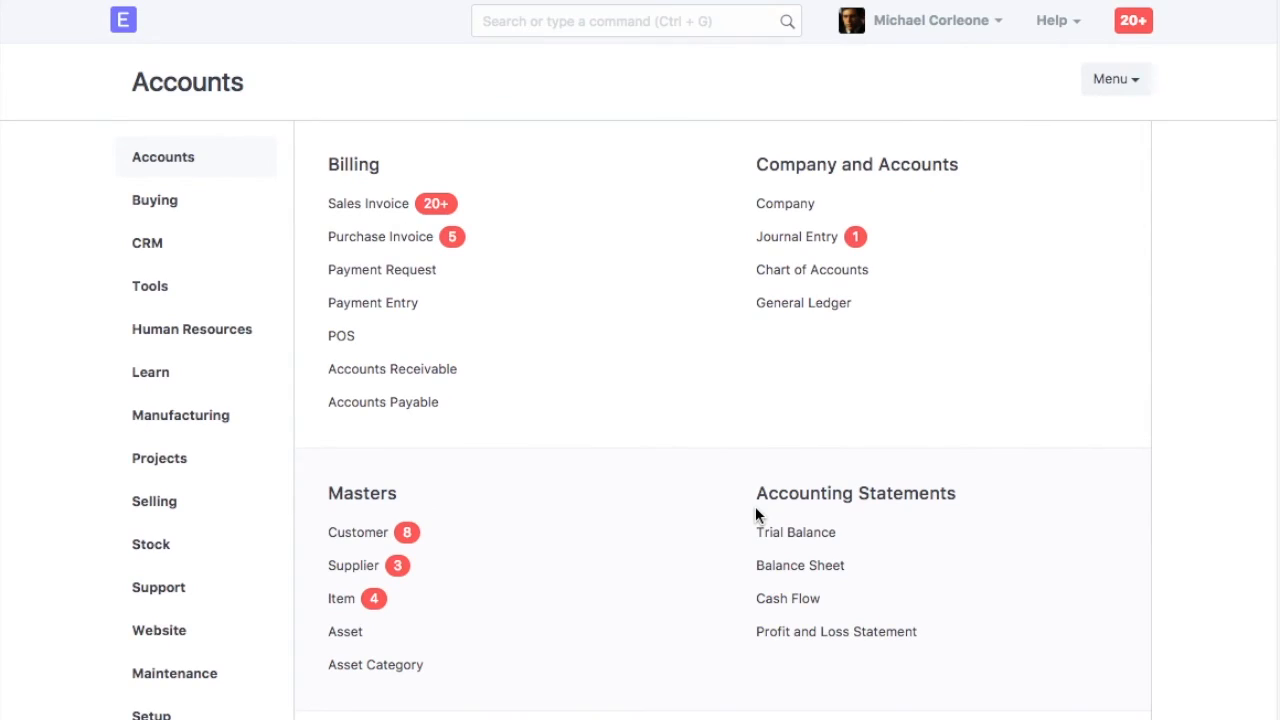